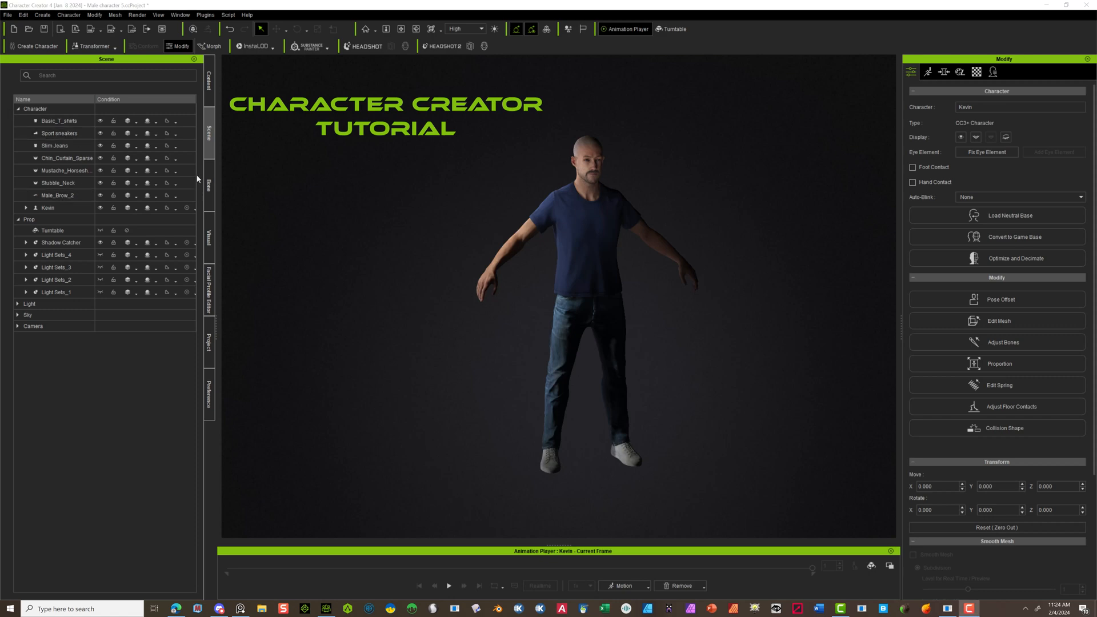
mouse_move(470, 224)
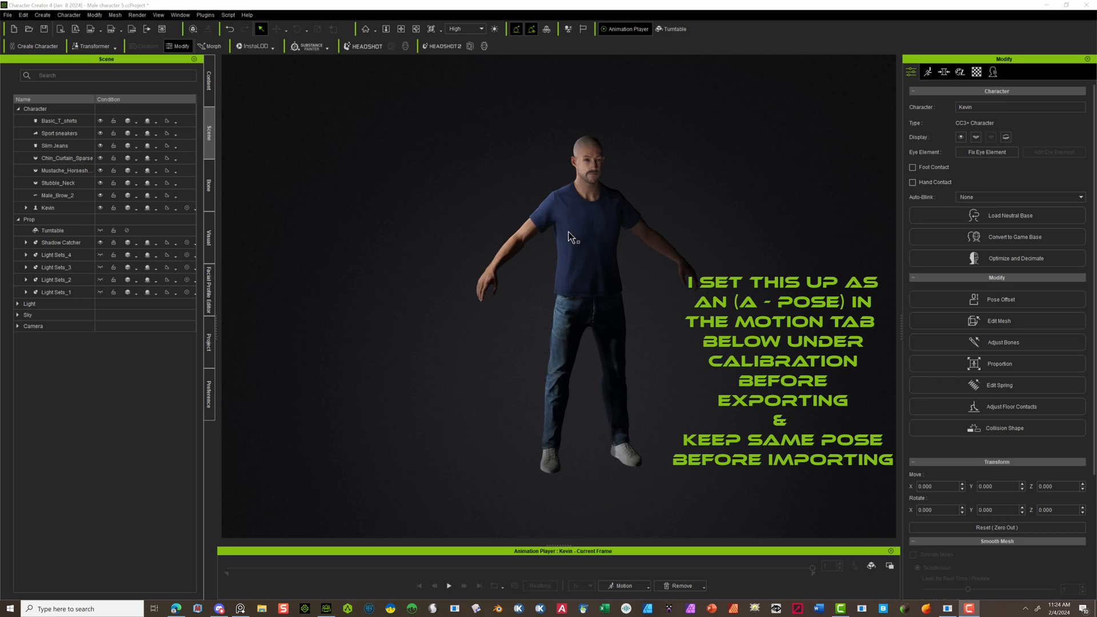
mouse_move(461, 191)
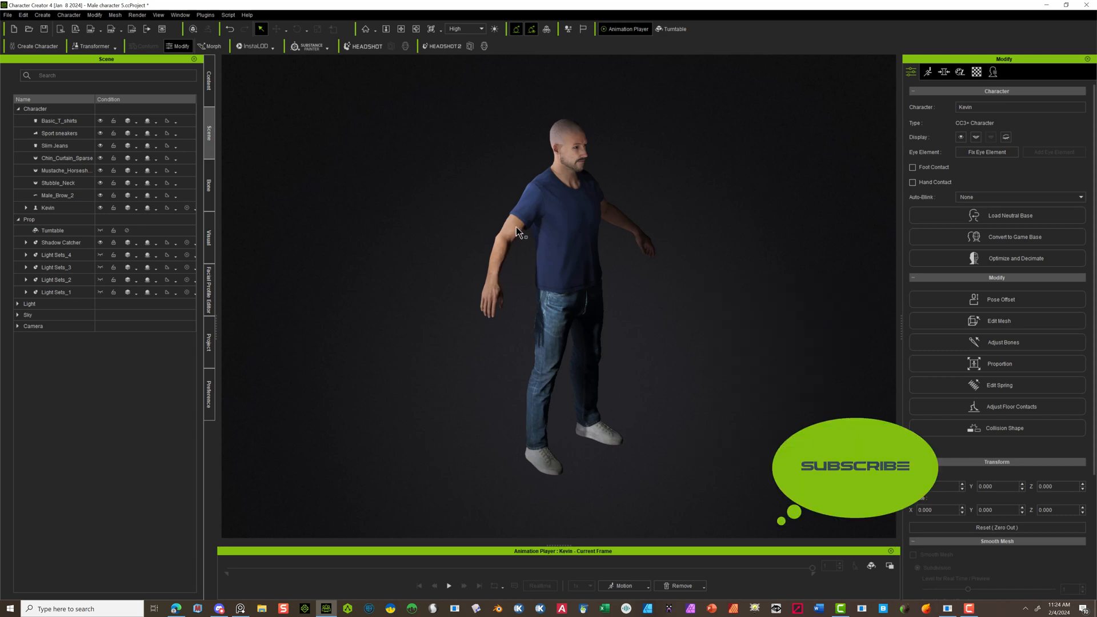
mouse_move(518, 233)
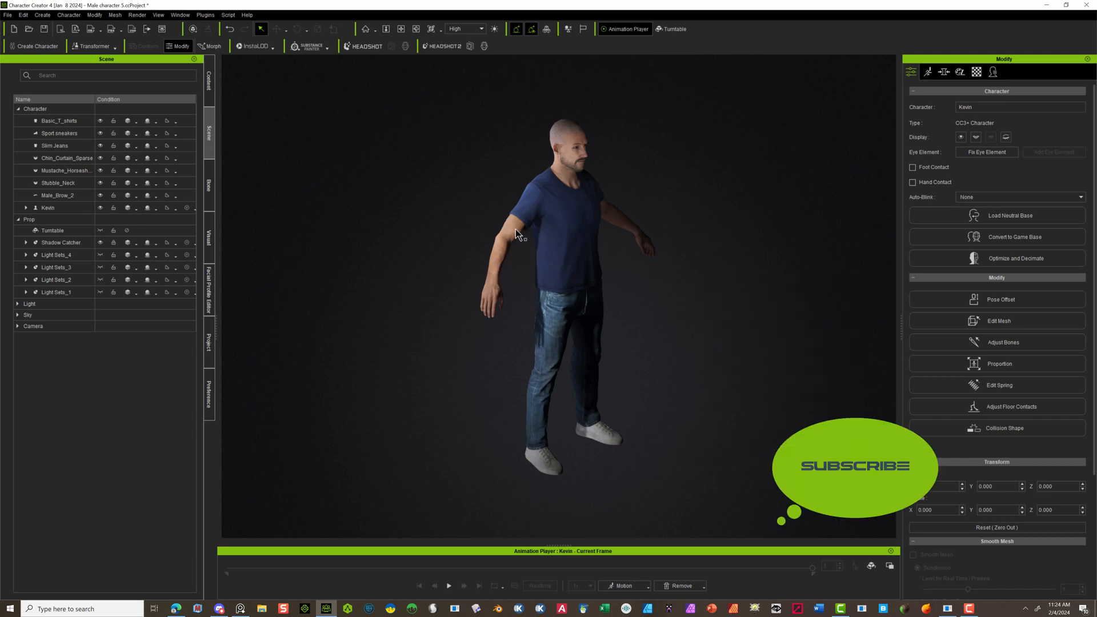
Step: Import 'character 5 to 3DCOAT.obj' onto Kevin as an accessory
left_click(47, 207)
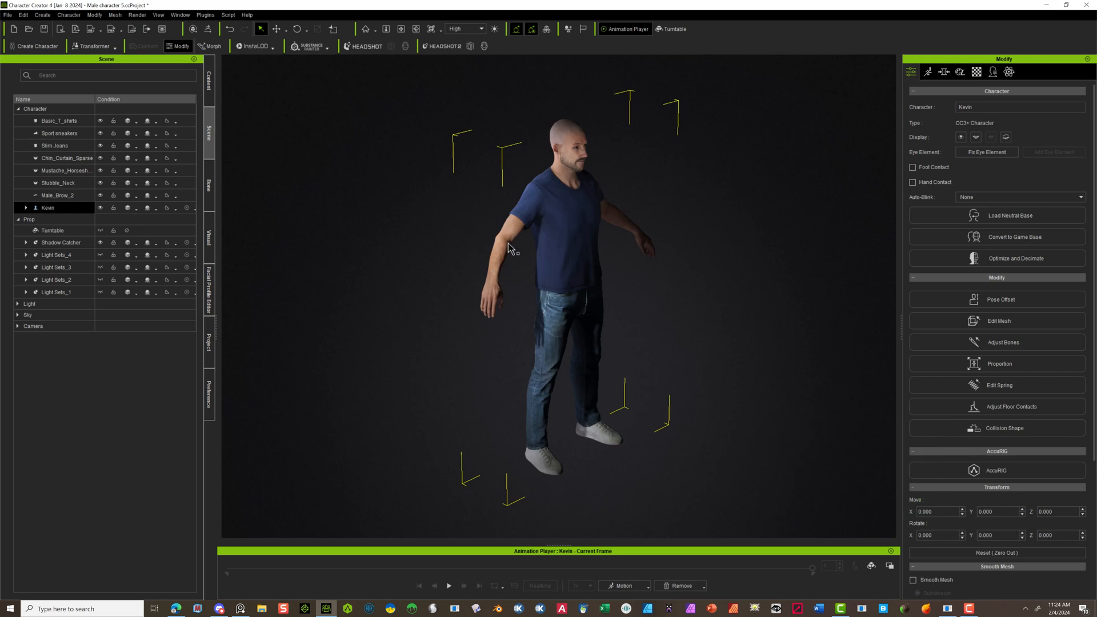
mouse_move(502, 241)
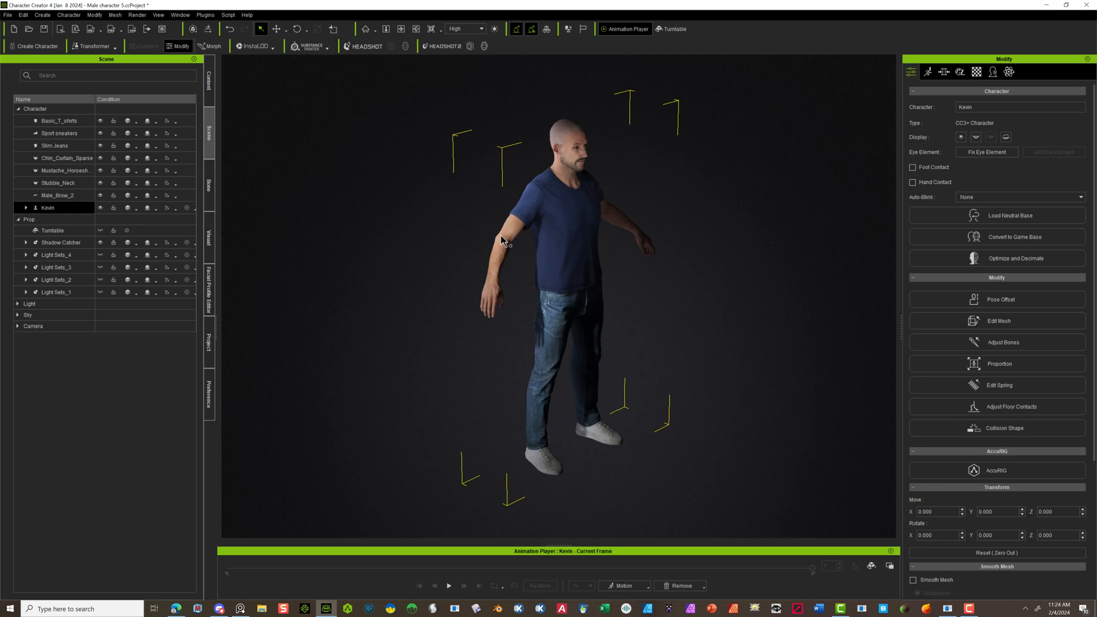
mouse_move(336, 100)
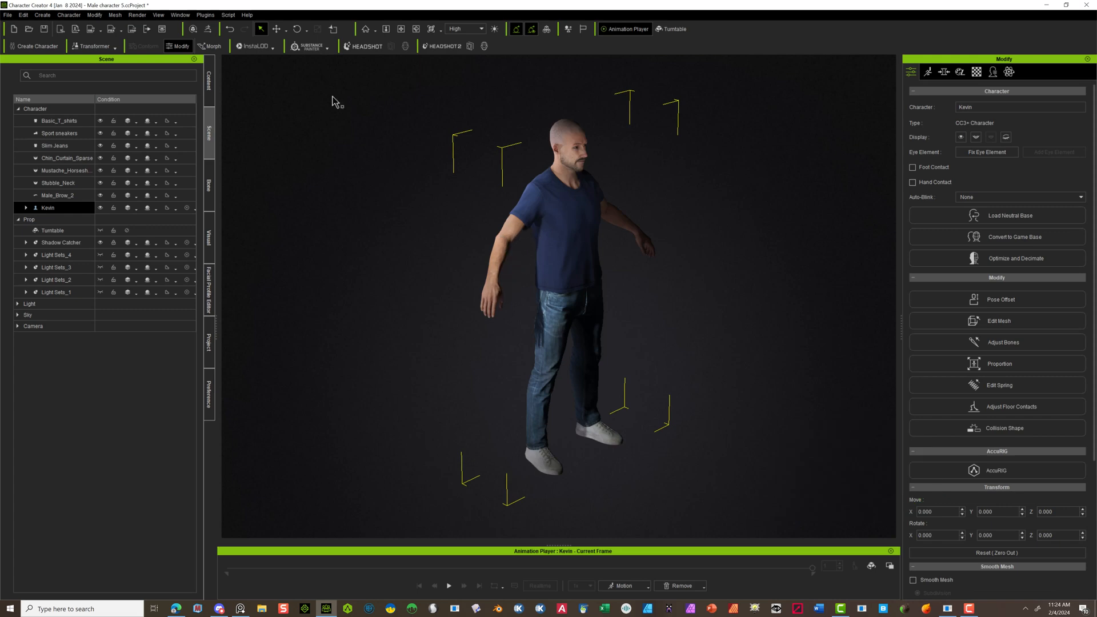
left_click(42, 15)
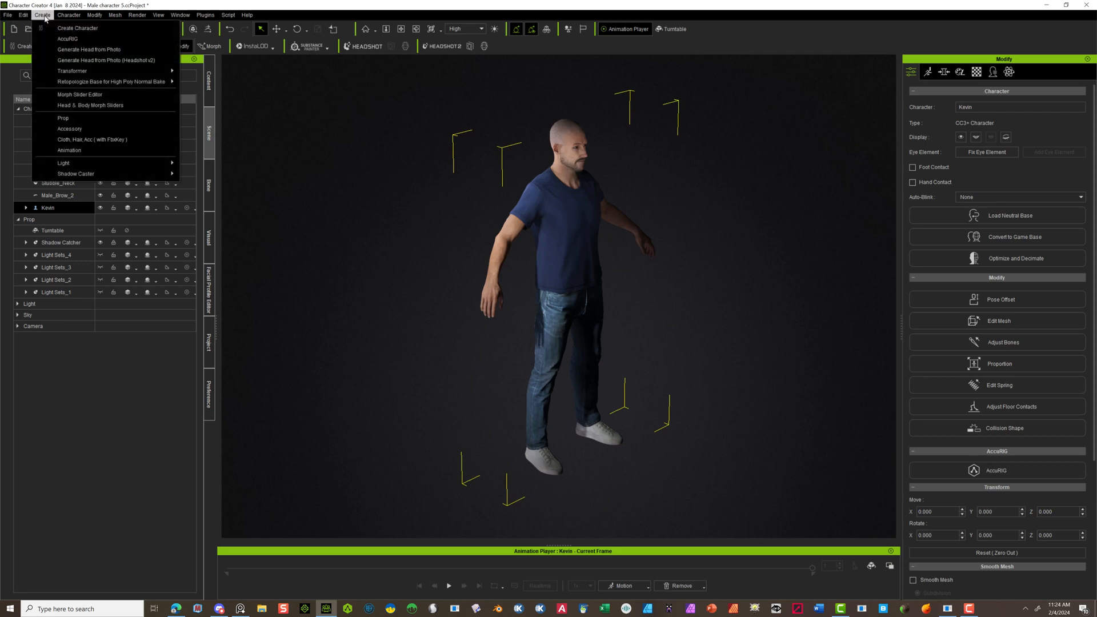
mouse_move(69, 128)
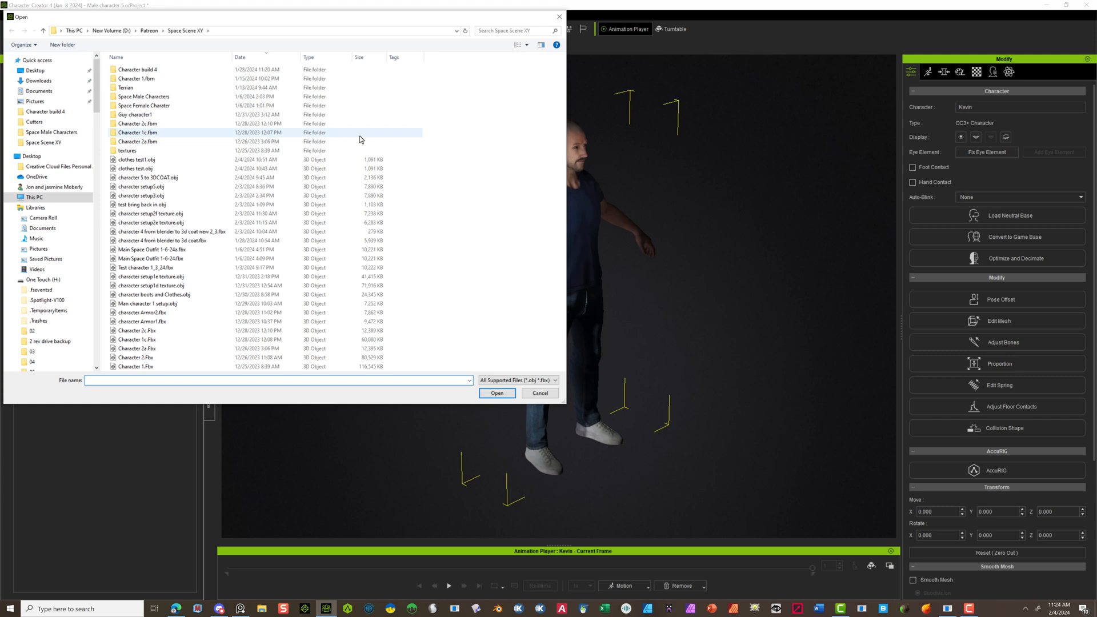
left_click(147, 177)
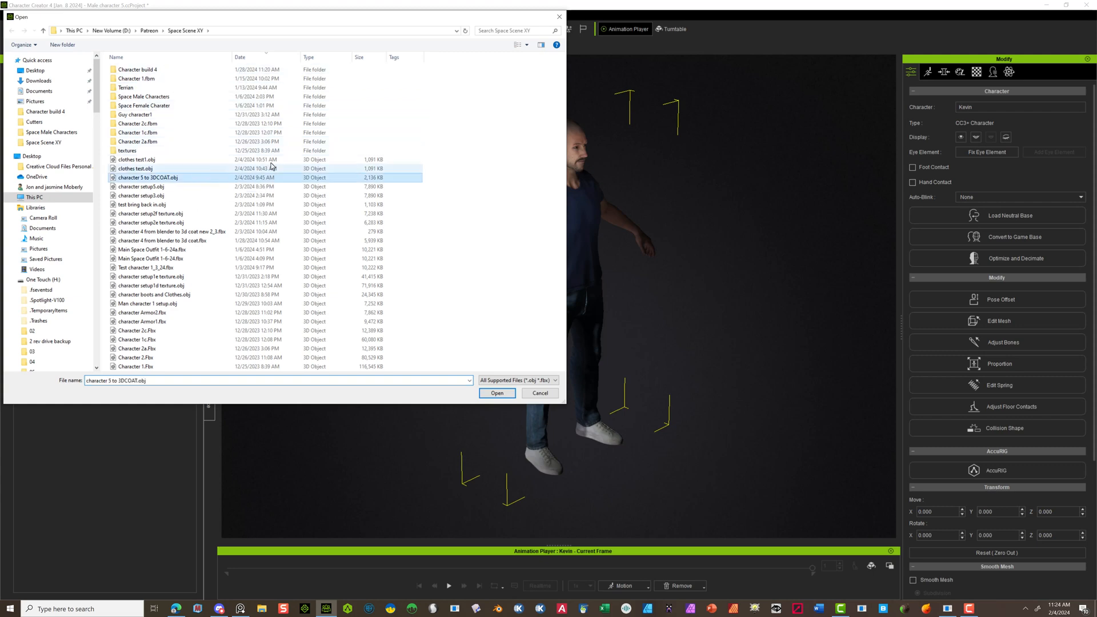
left_click(496, 392)
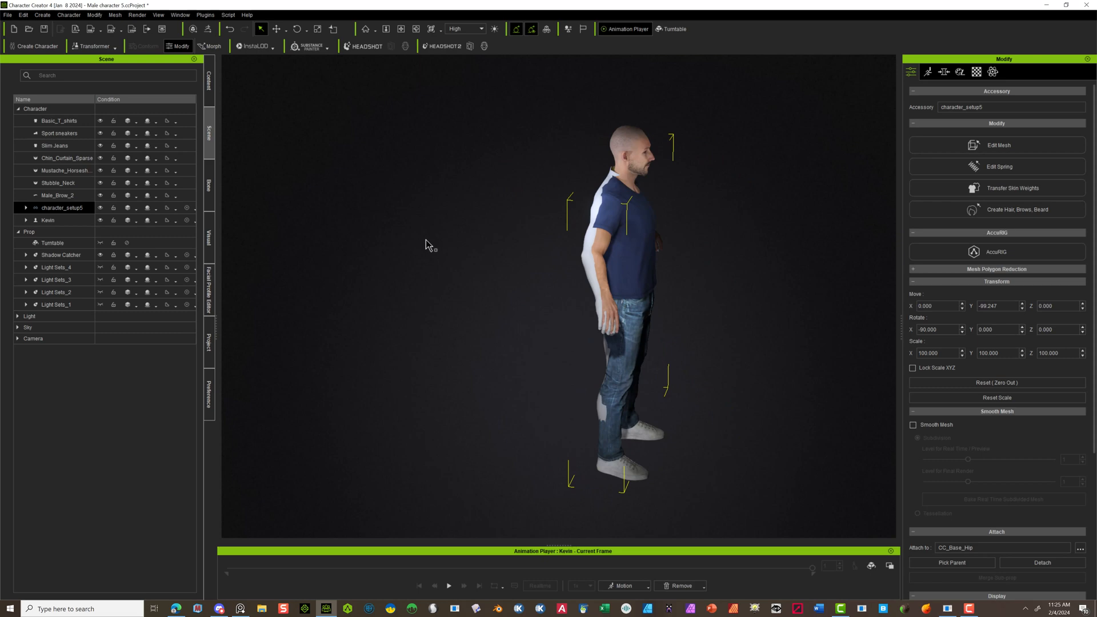
Step: Undo the accessory import and re-import 'character 5 to 3DCOAT.obj' as a prop
left_click(47, 221)
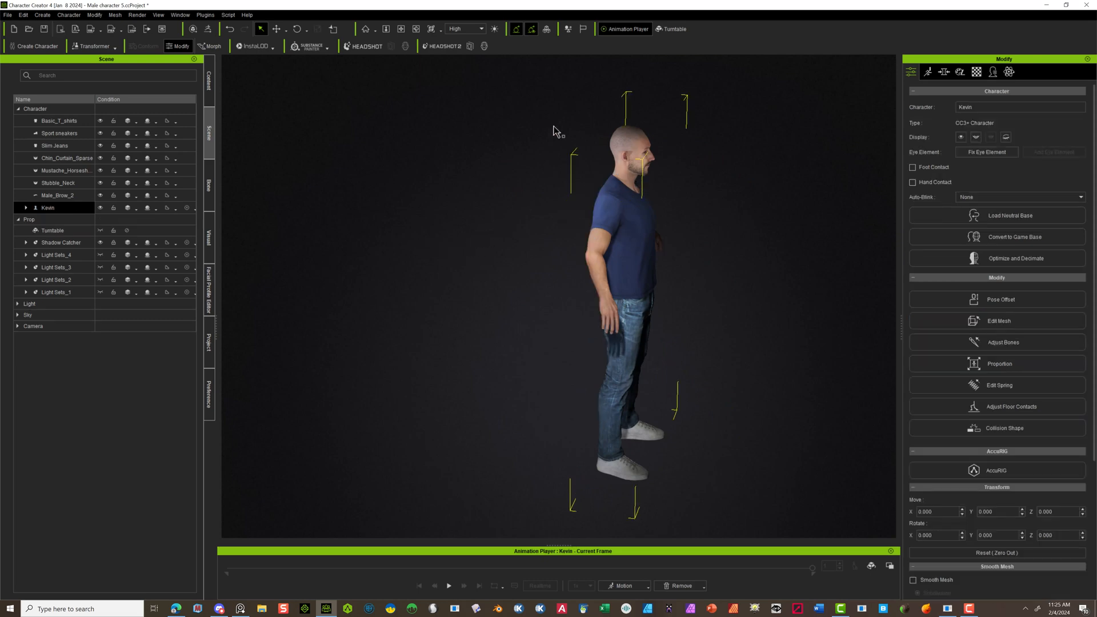
left_click(7, 15)
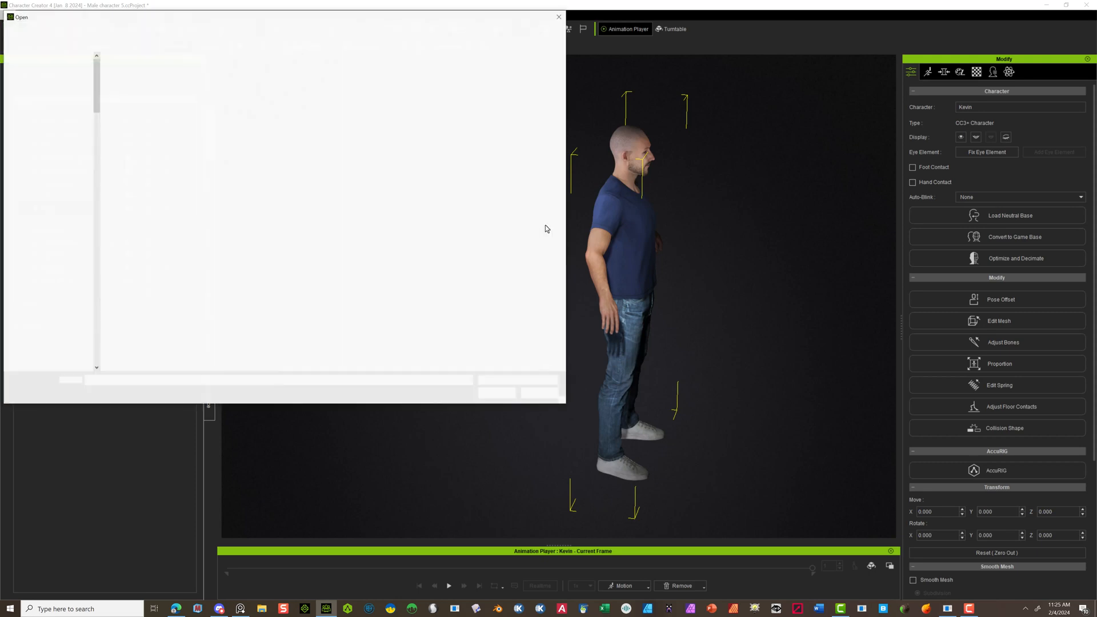
left_click(148, 177)
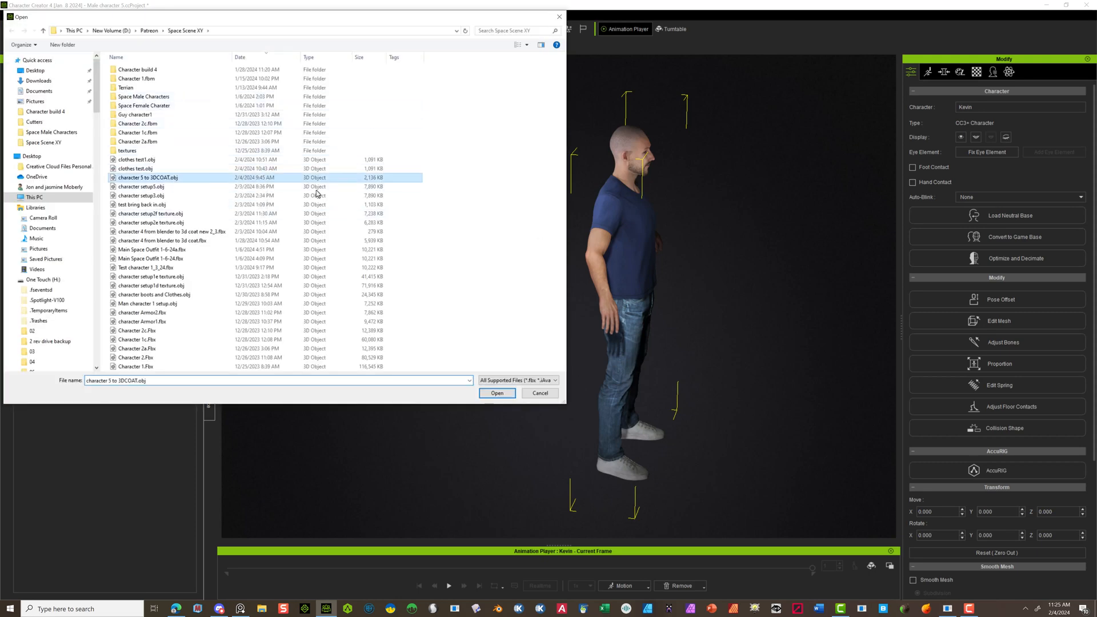
left_click(496, 393)
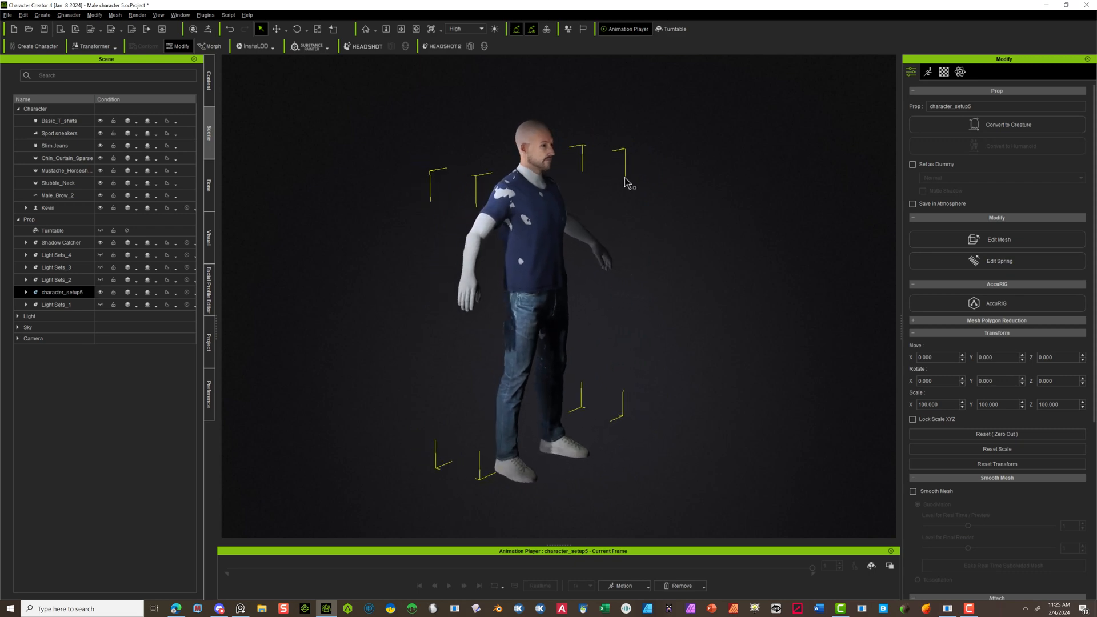
mouse_move(550, 217)
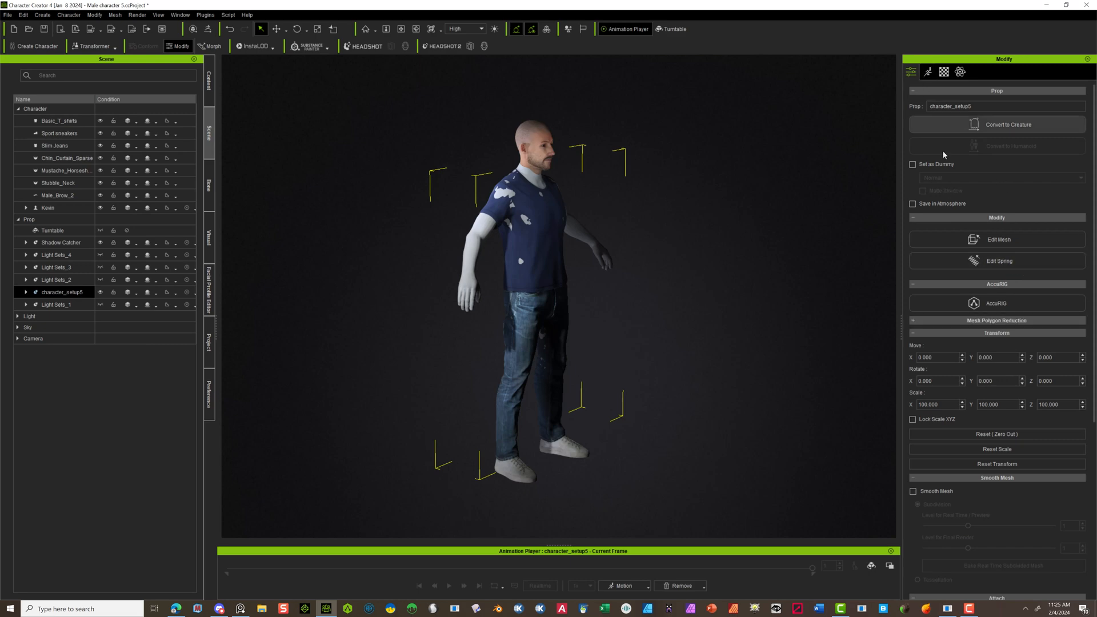
Step: Attach character_setup5 to the RL_BoneRoot sub node
scroll("down", 3)
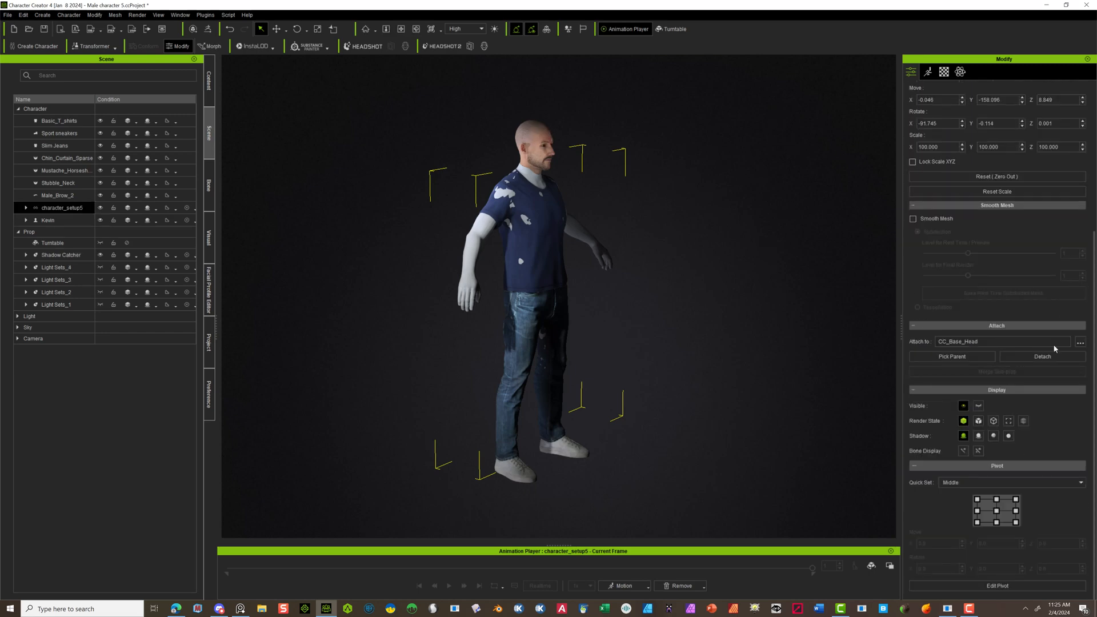
left_click(1080, 341)
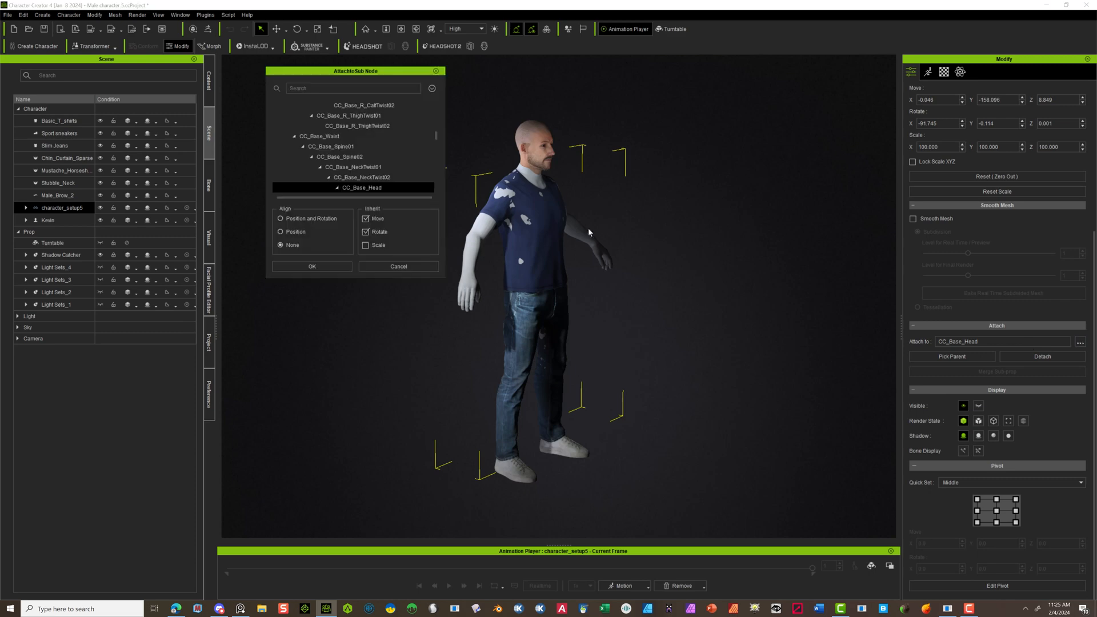
left_click(298, 105)
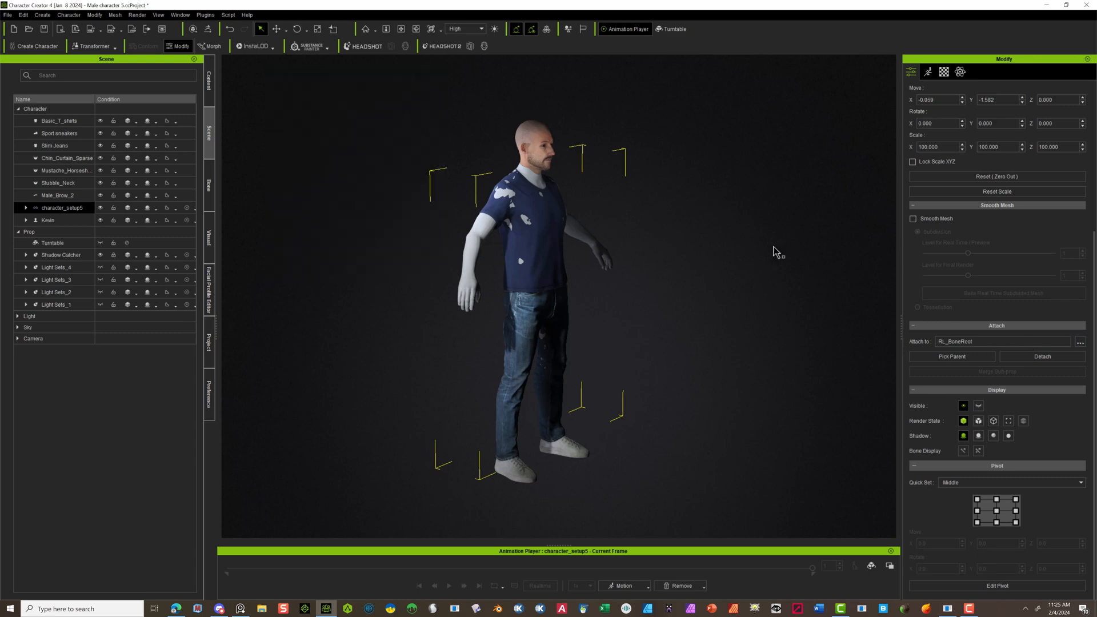
mouse_move(555, 164)
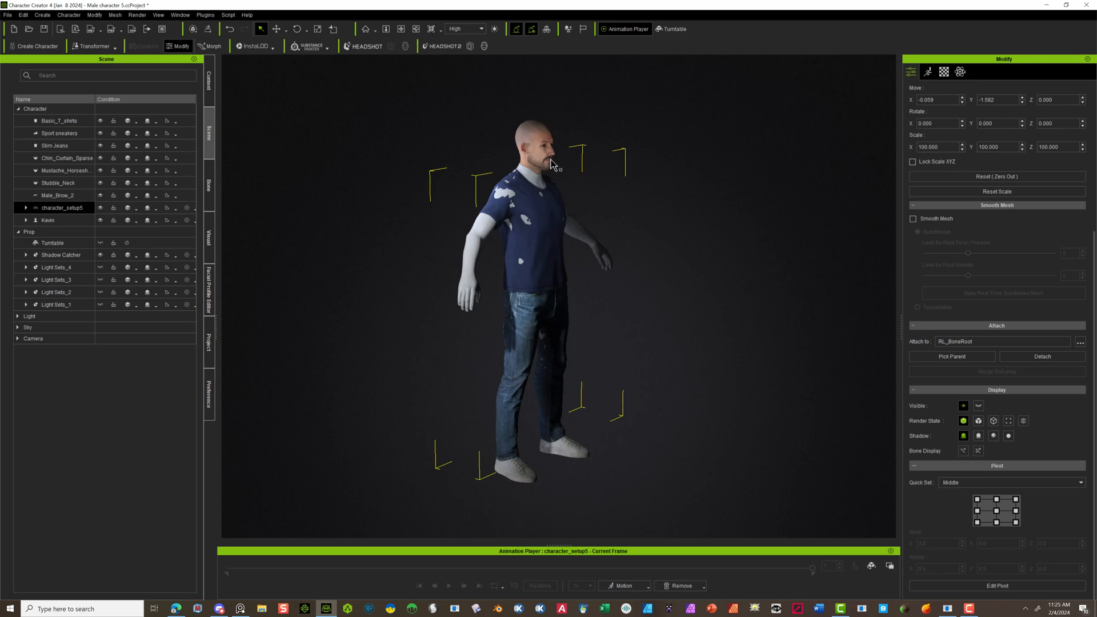
mouse_move(662, 232)
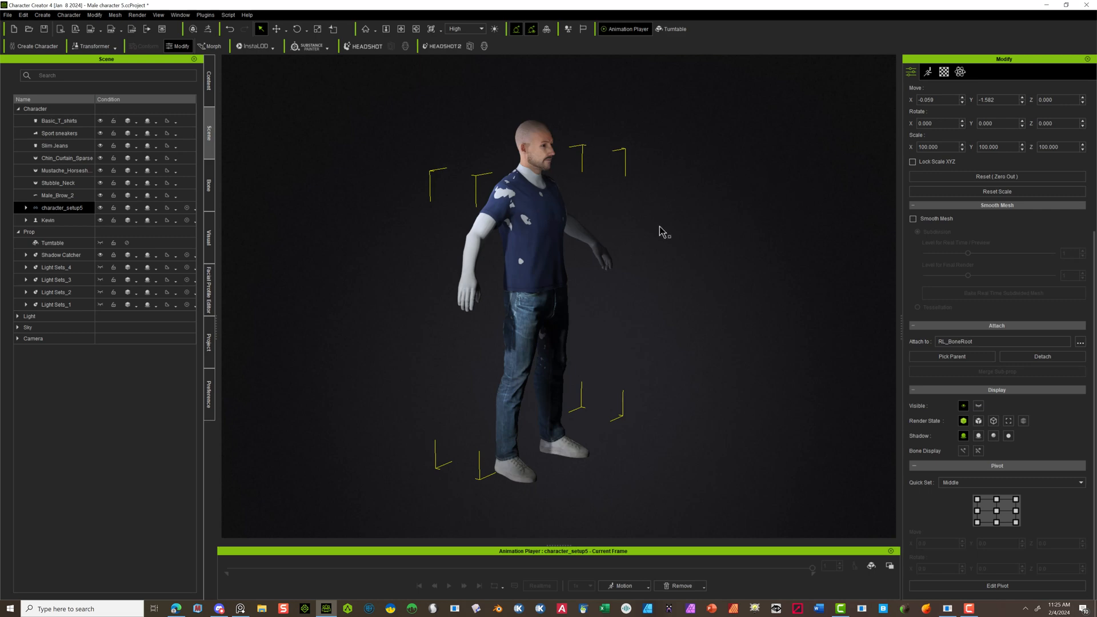
mouse_move(760, 209)
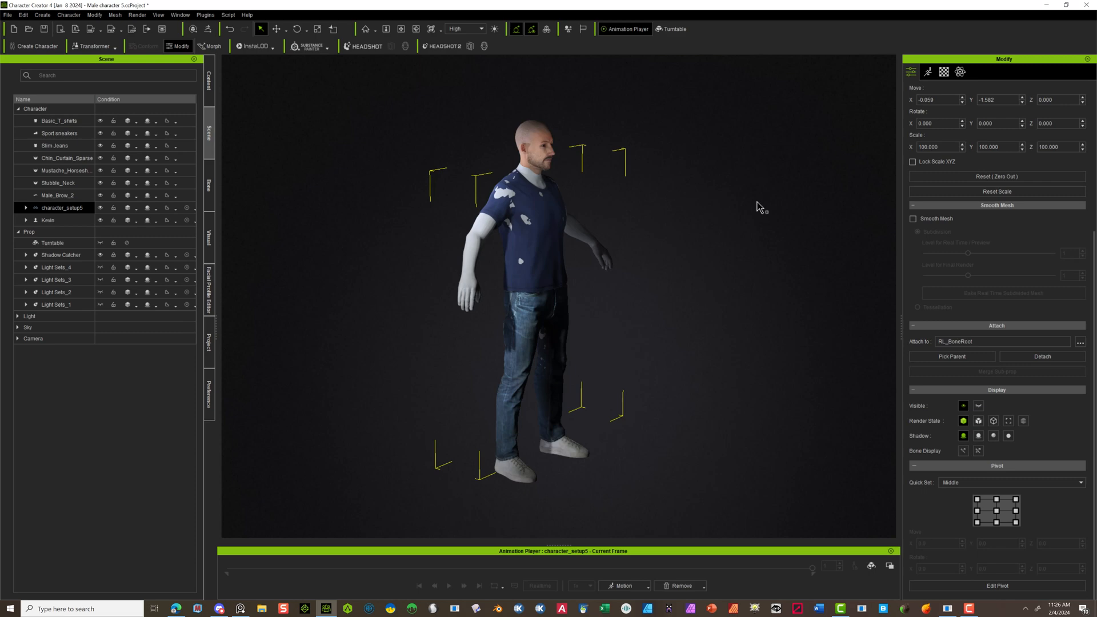
Step: Transfer skin weights to character_setup5 using the Default template
left_click(48, 221)
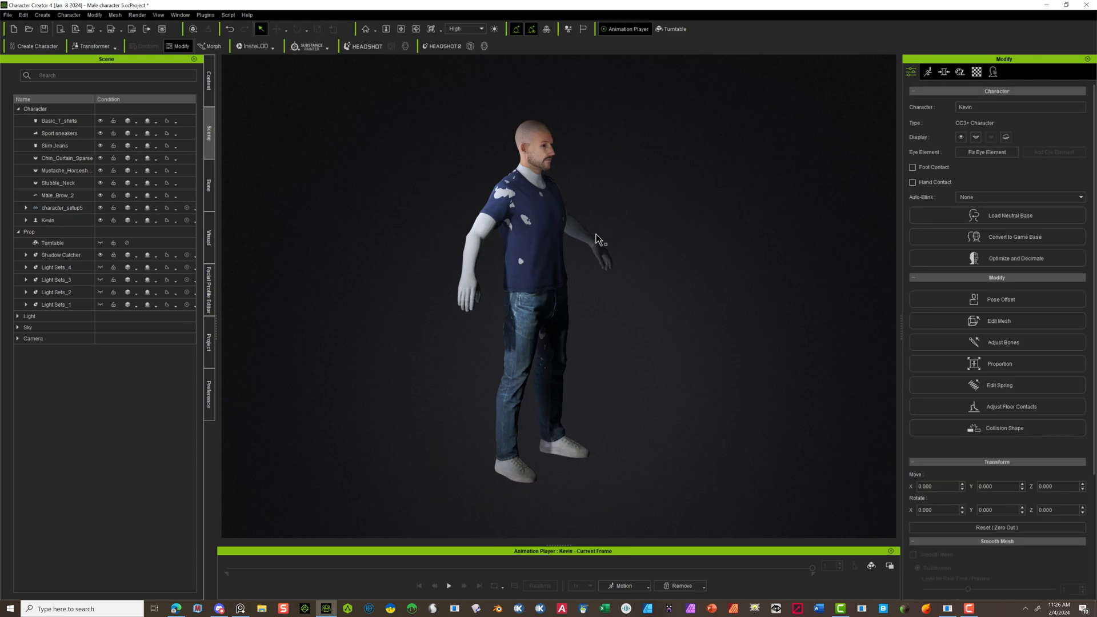
left_click(62, 206)
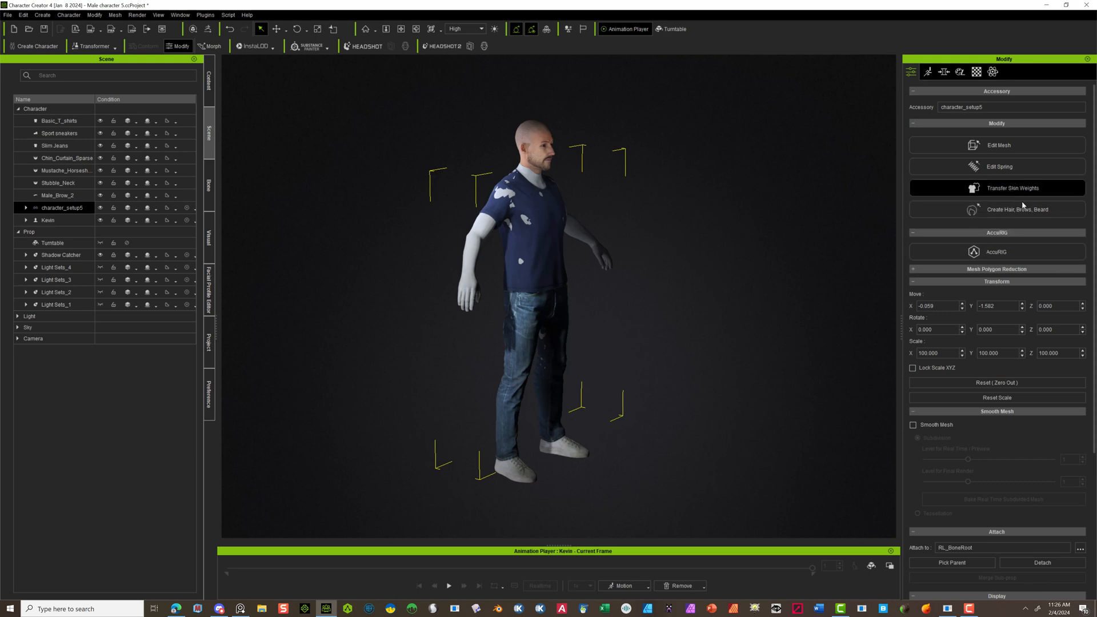
left_click(997, 188)
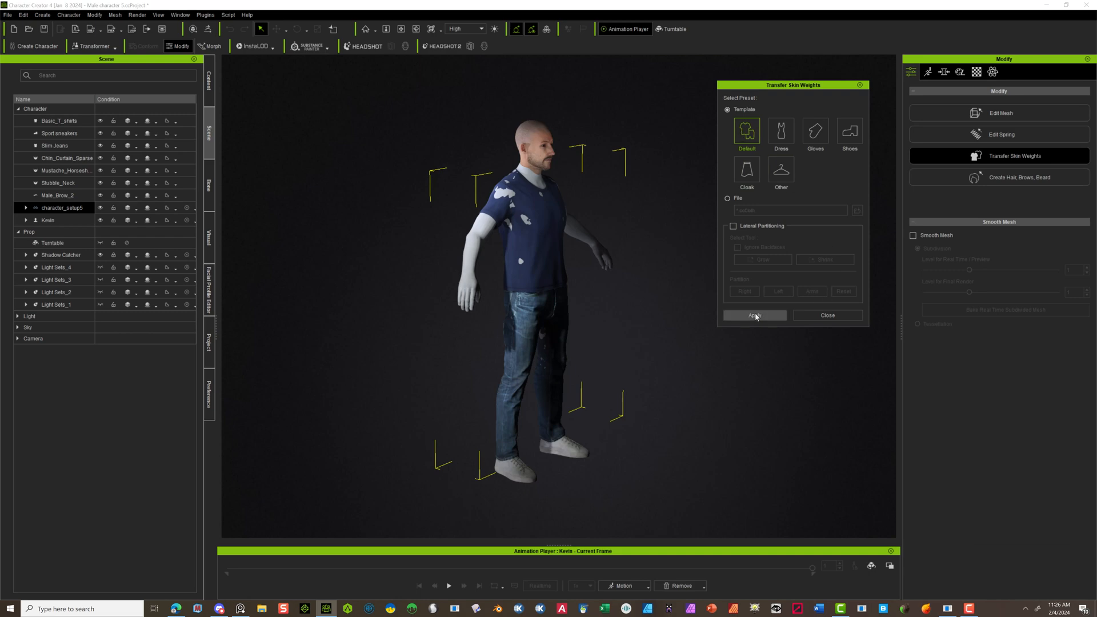
left_click(754, 315)
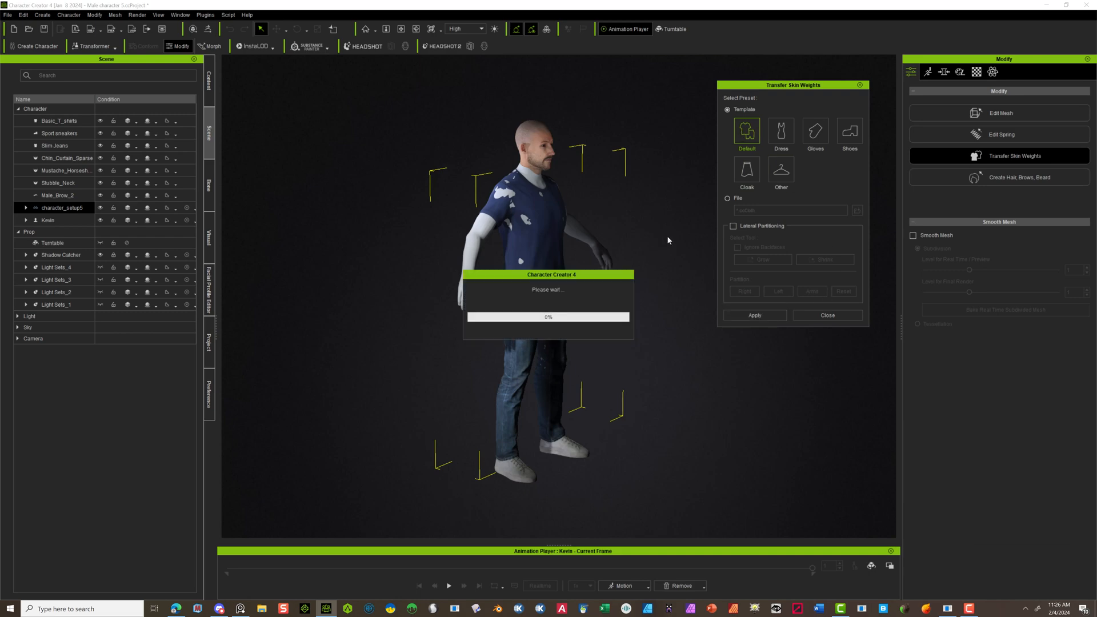
mouse_move(674, 232)
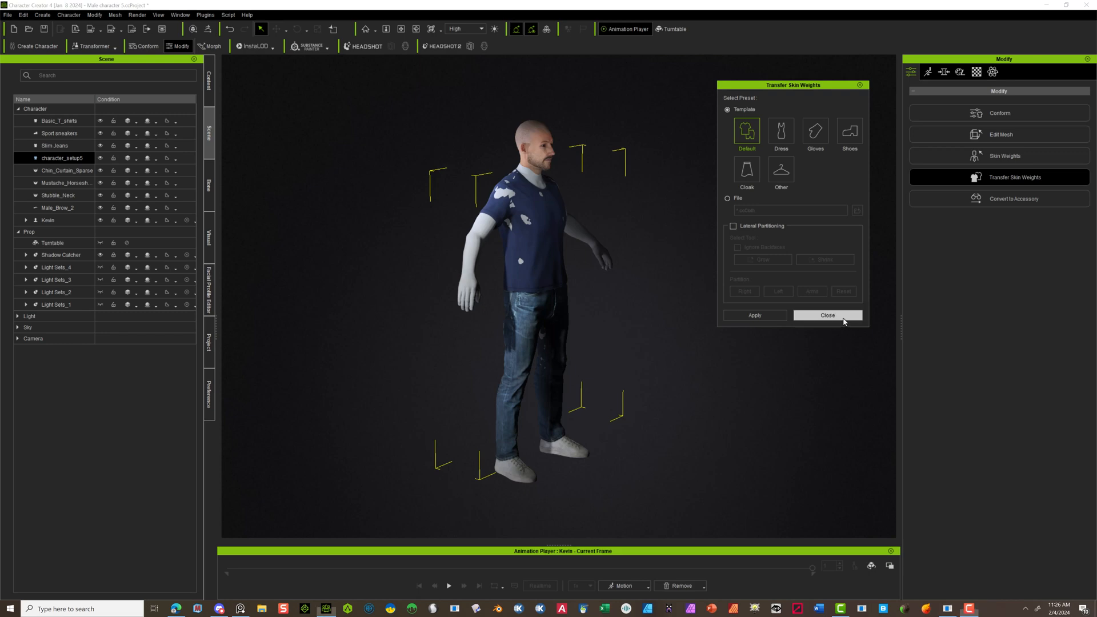
left_click(828, 315)
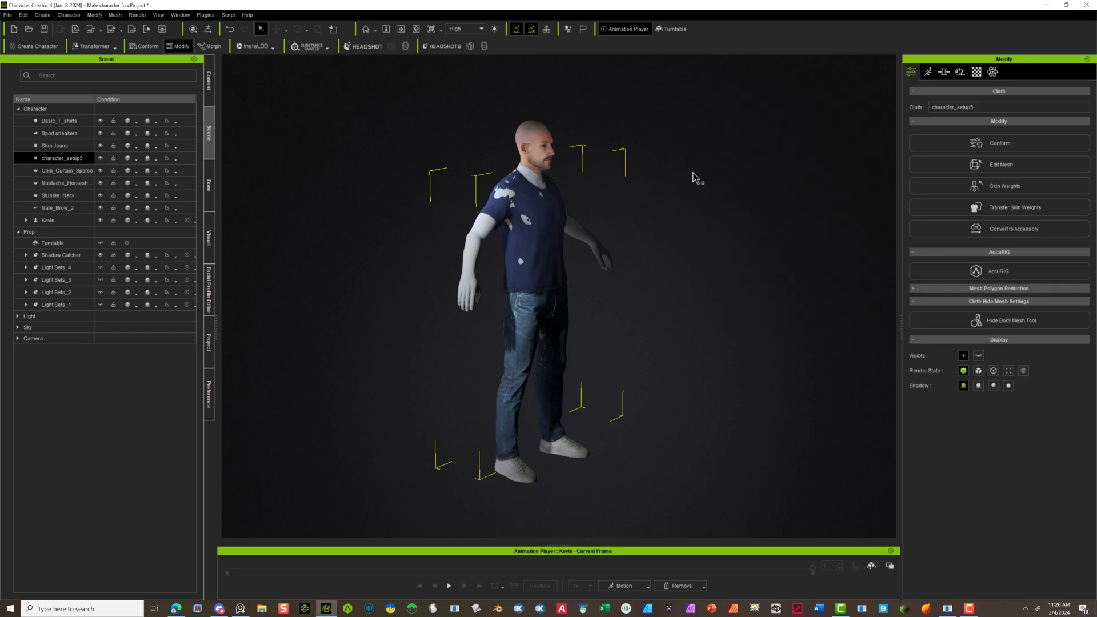
mouse_move(408, 253)
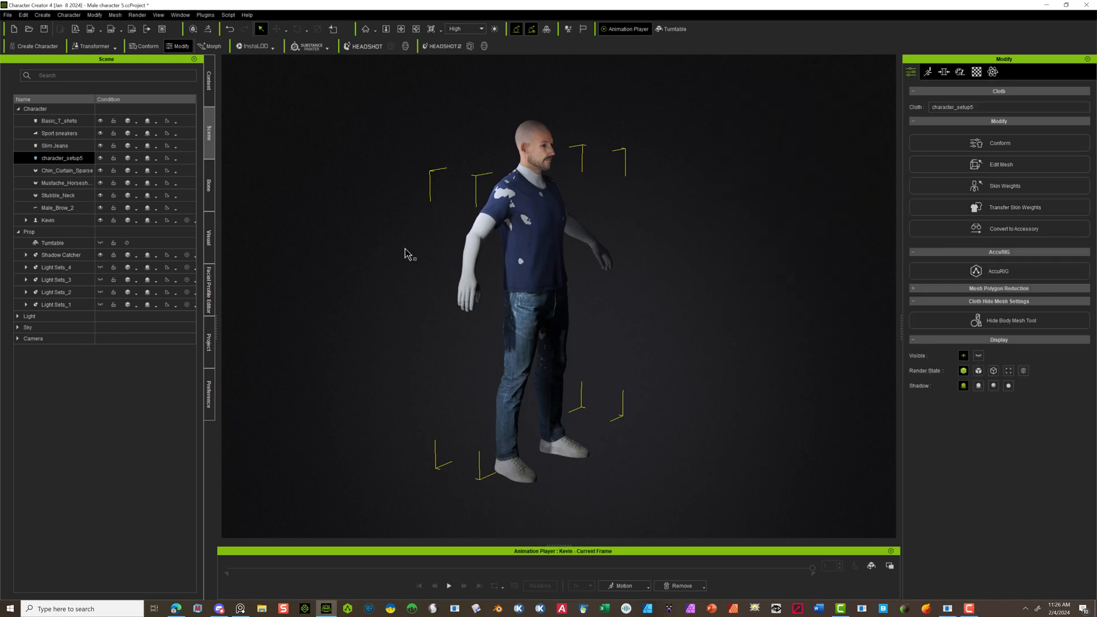
mouse_move(832, 302)
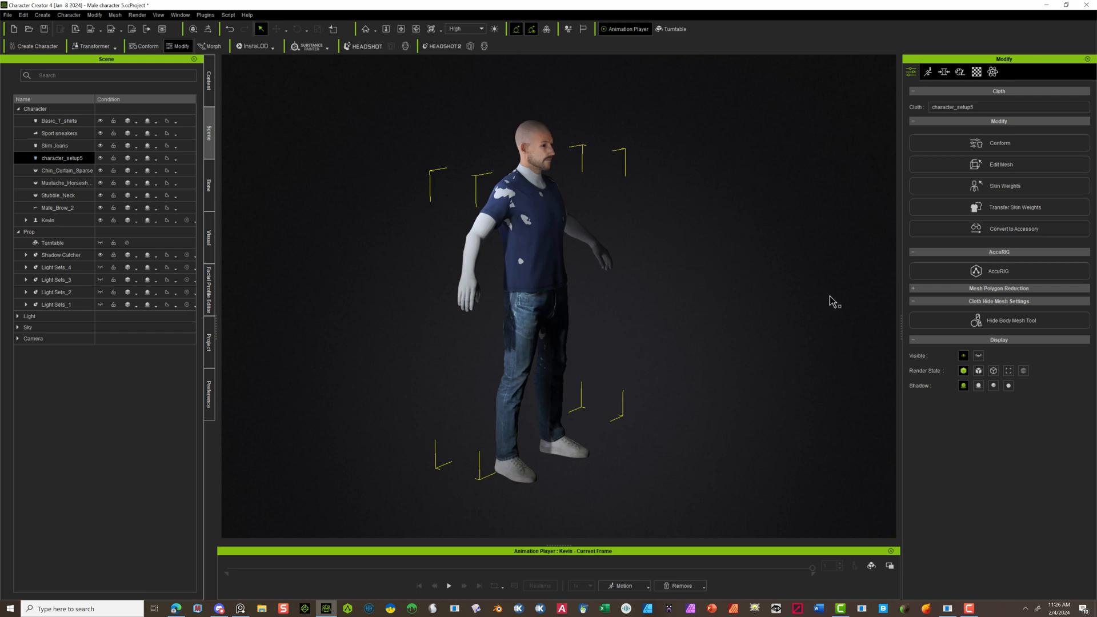
mouse_move(988, 271)
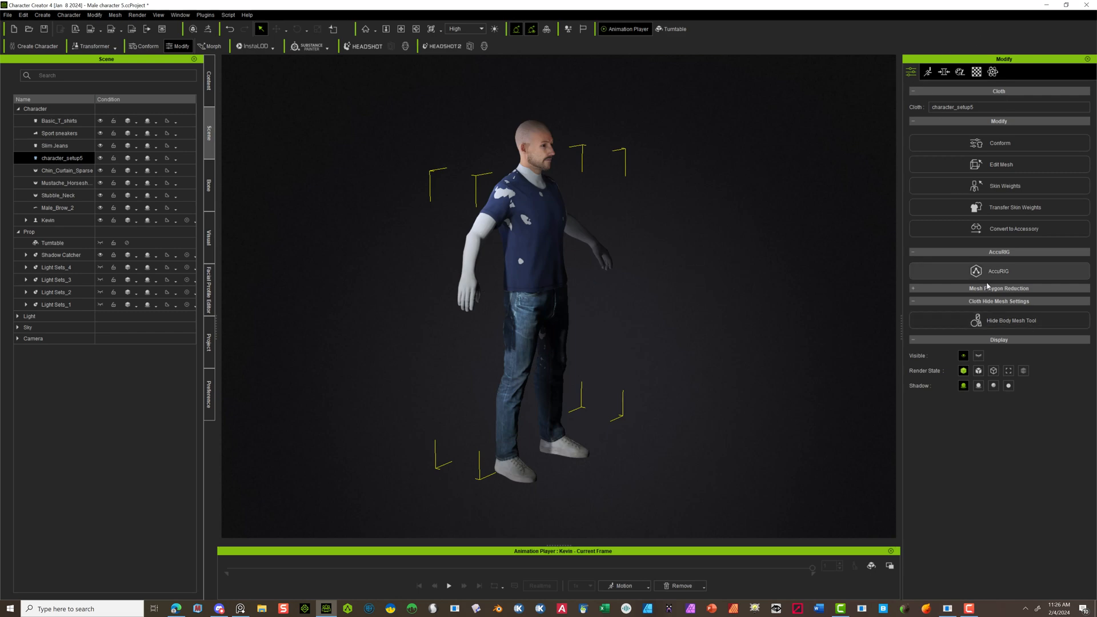
mouse_move(987, 322)
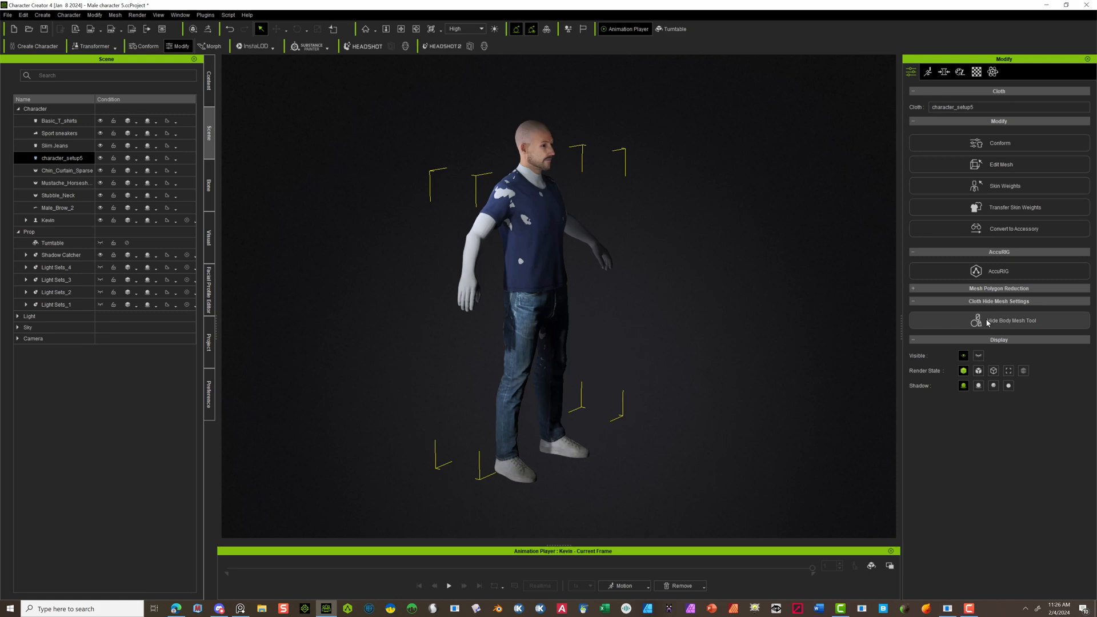
mouse_move(714, 375)
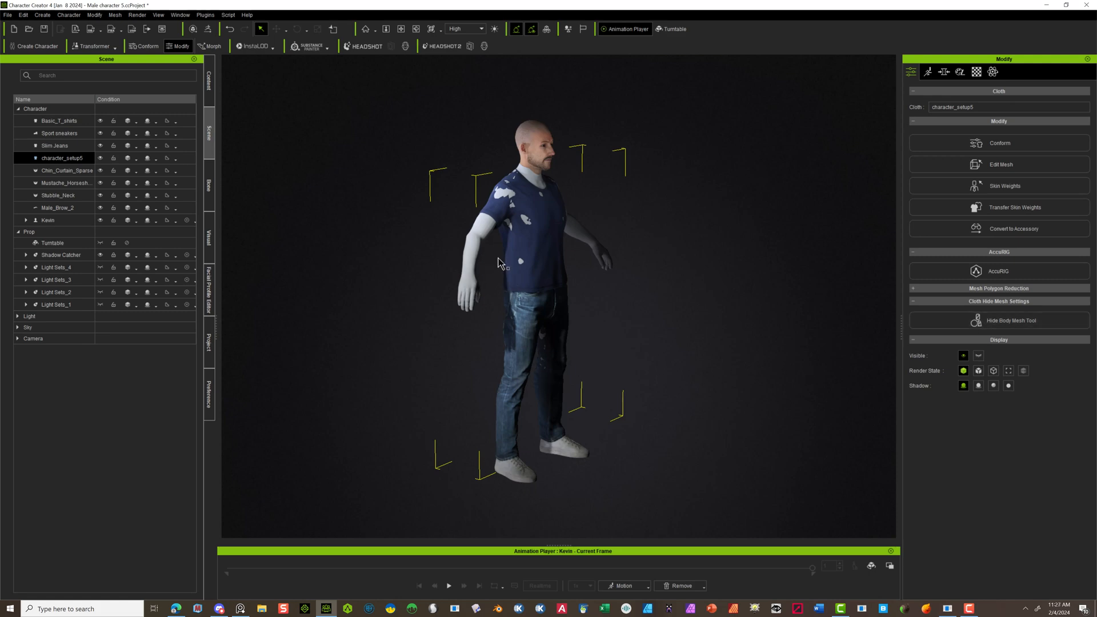
Step: Delete Kevin's original T-shirt and jeans
left_click(47, 219)
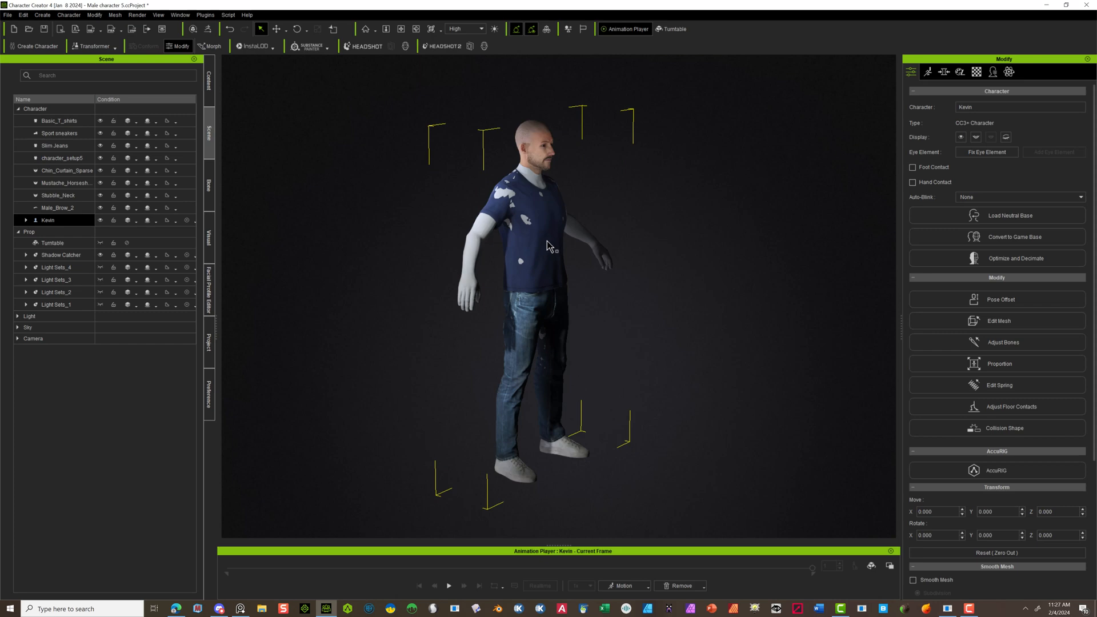
left_click(59, 120)
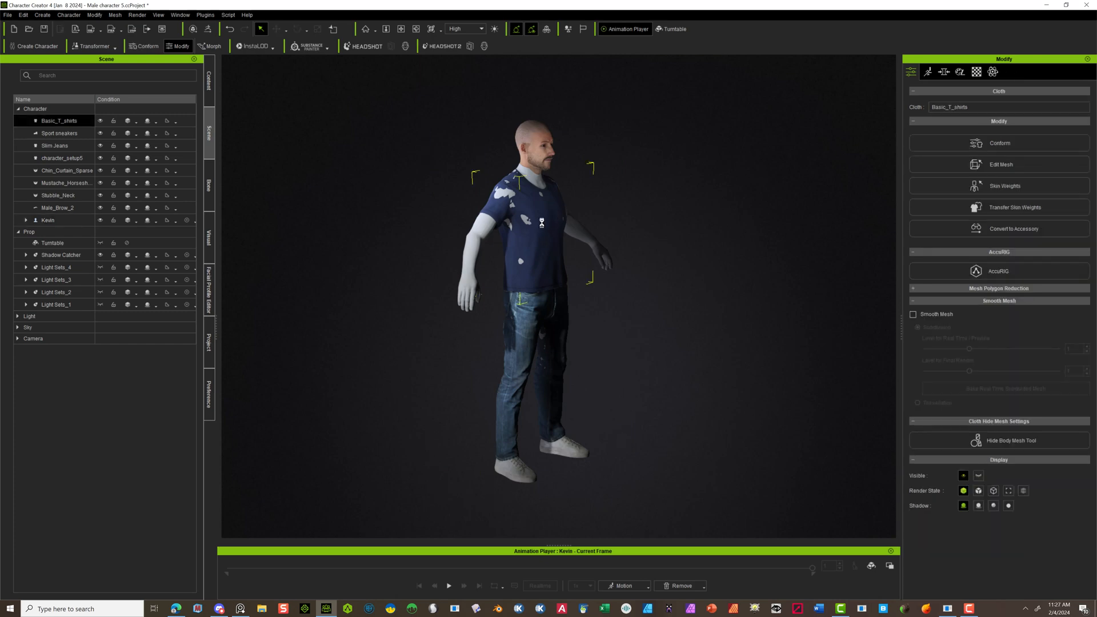
left_click(47, 207)
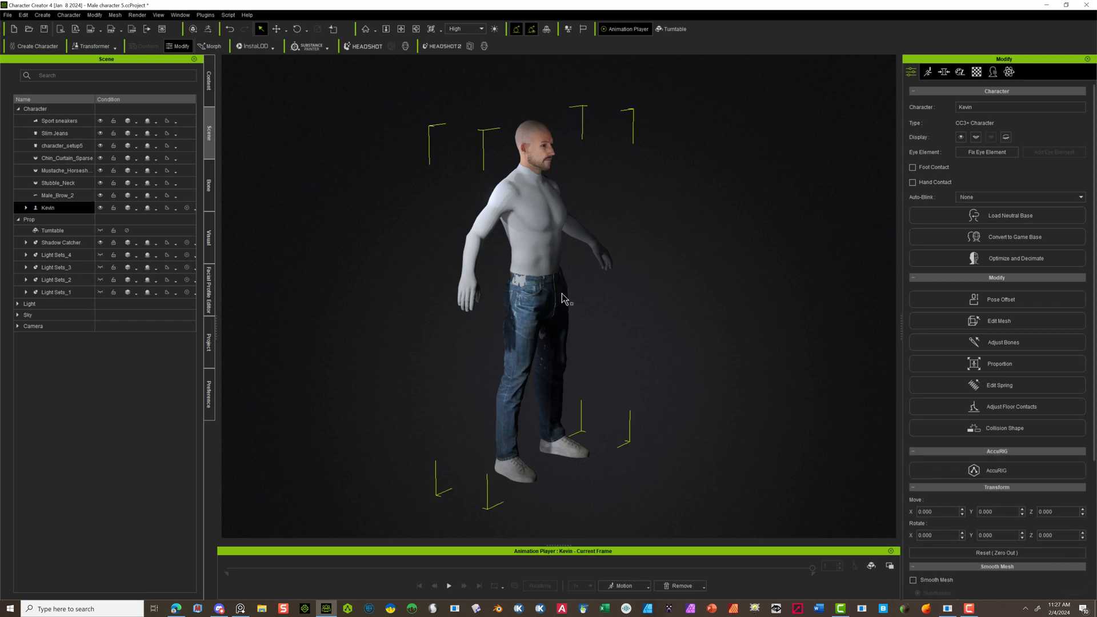
left_click(54, 133)
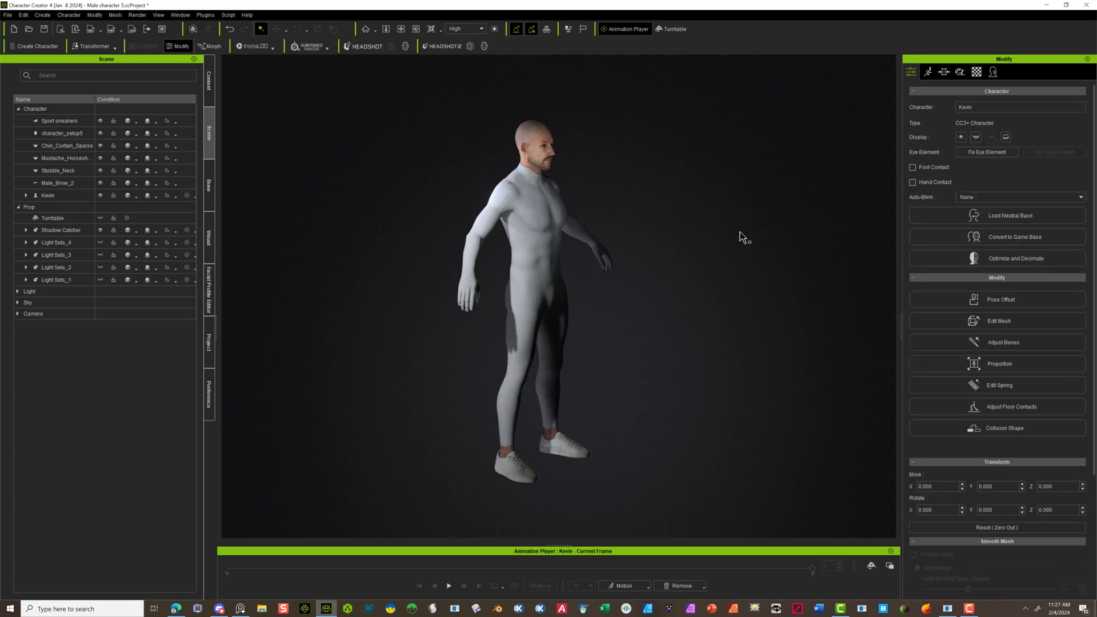
mouse_move(493, 200)
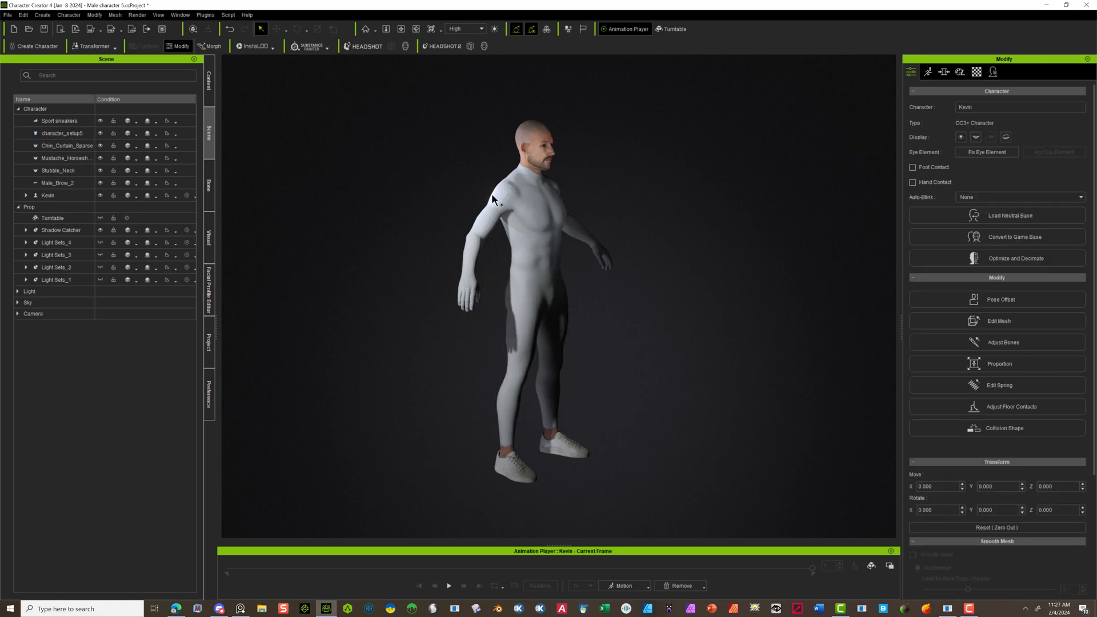
mouse_move(632, 182)
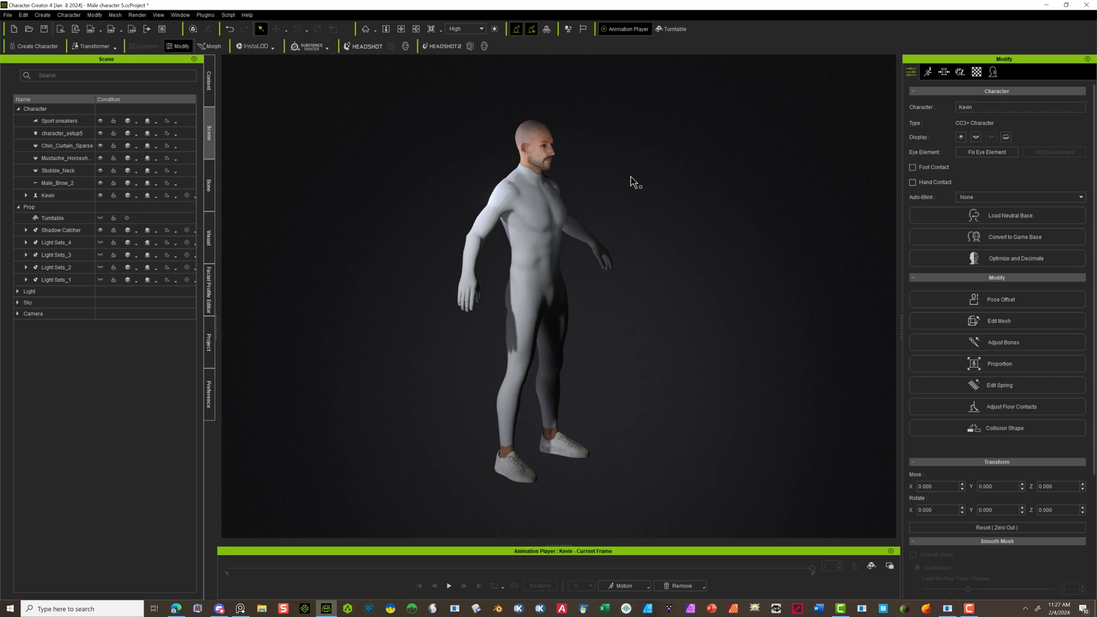
mouse_move(542, 228)
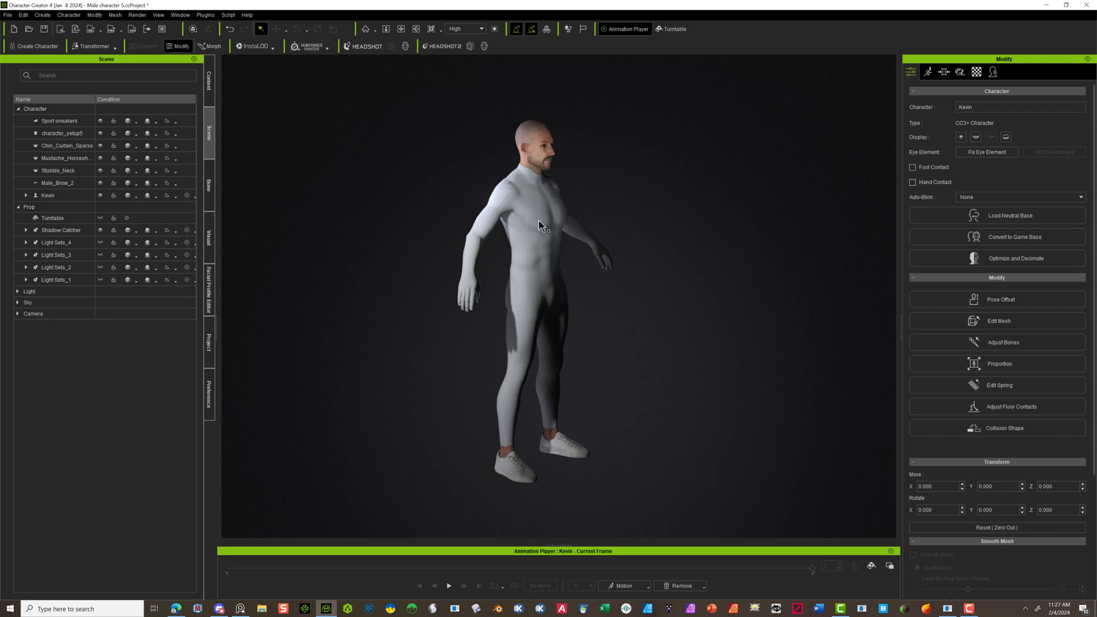
mouse_move(589, 173)
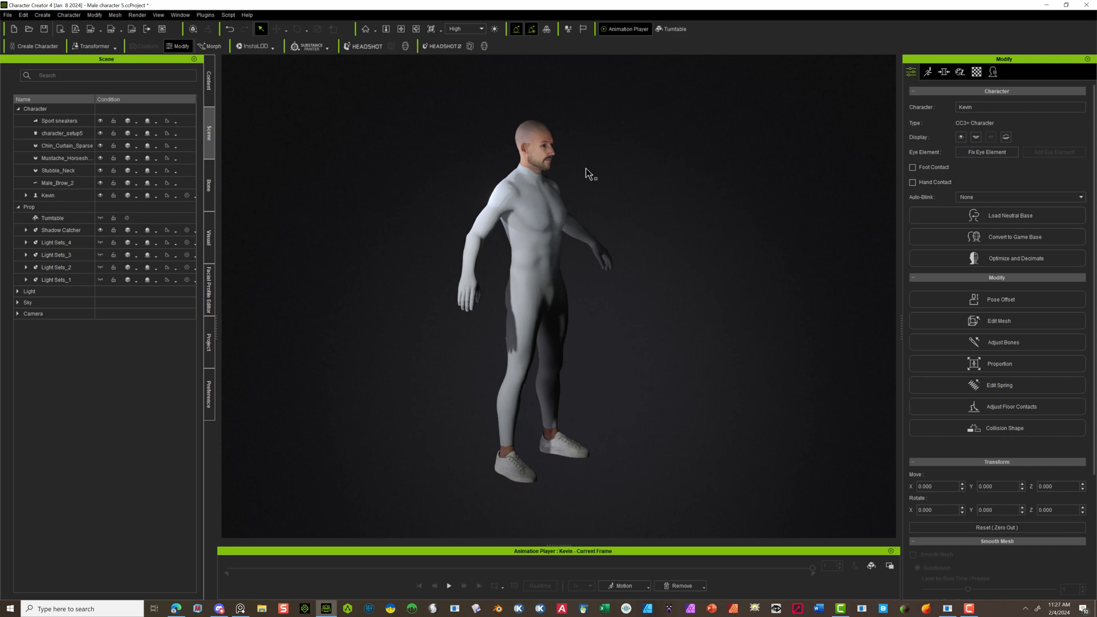
mouse_move(565, 181)
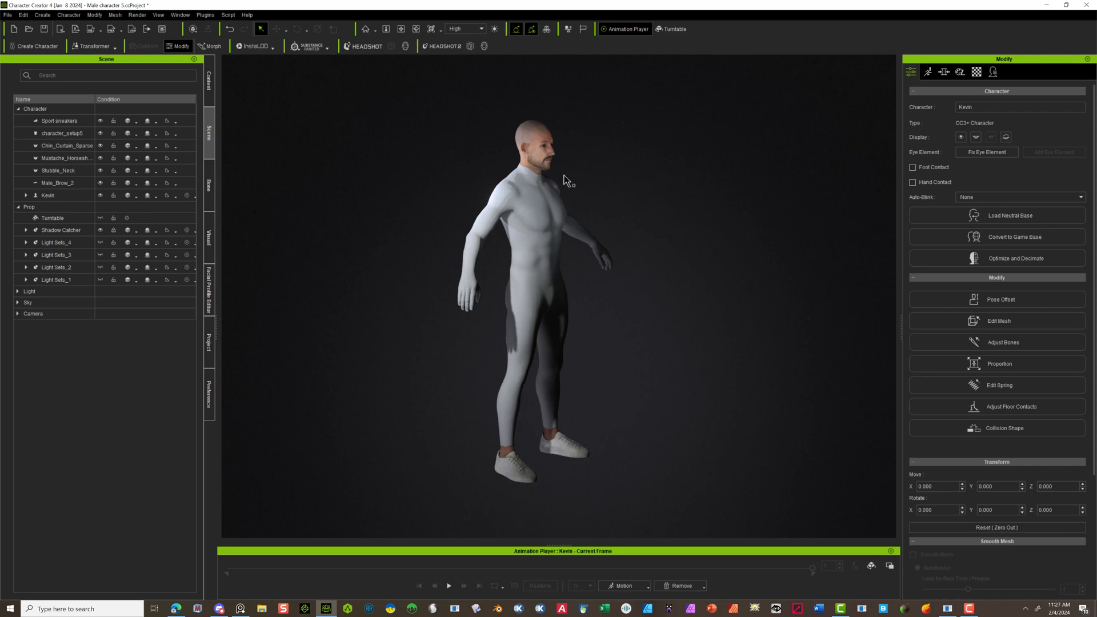
mouse_move(508, 252)
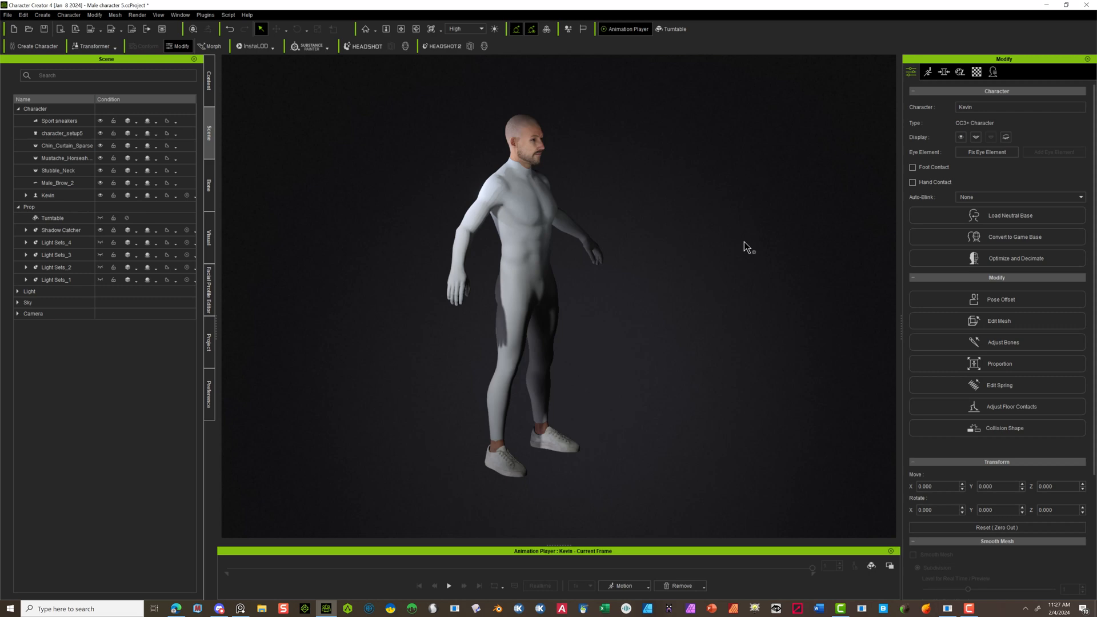
mouse_move(599, 275)
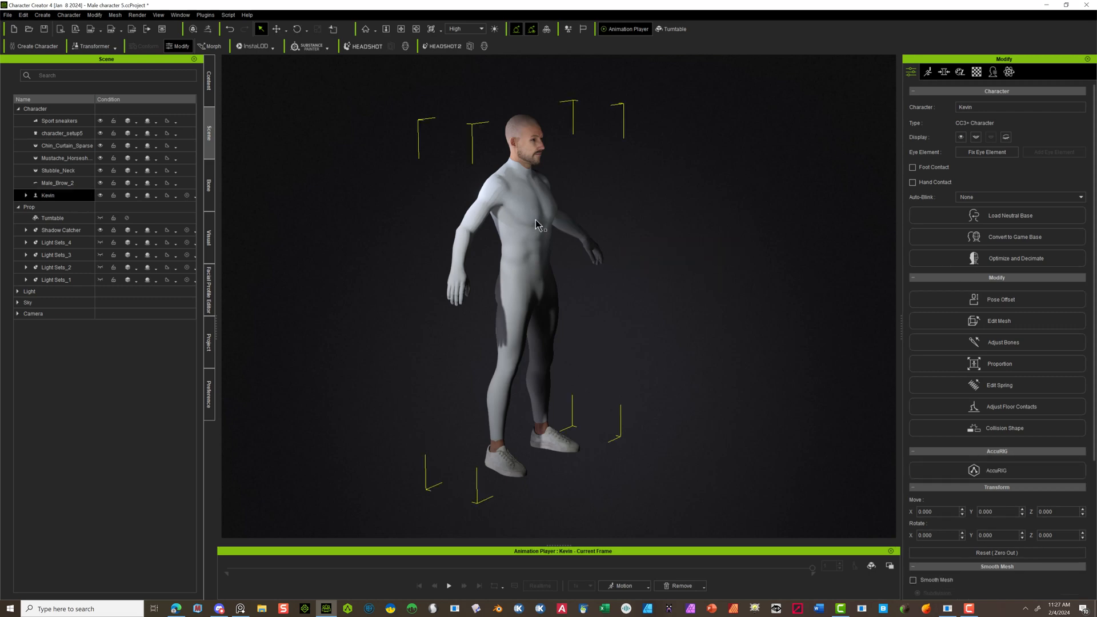
Step: Select character_setup5 and start the Hide Body Mesh Tool
left_click(62, 133)
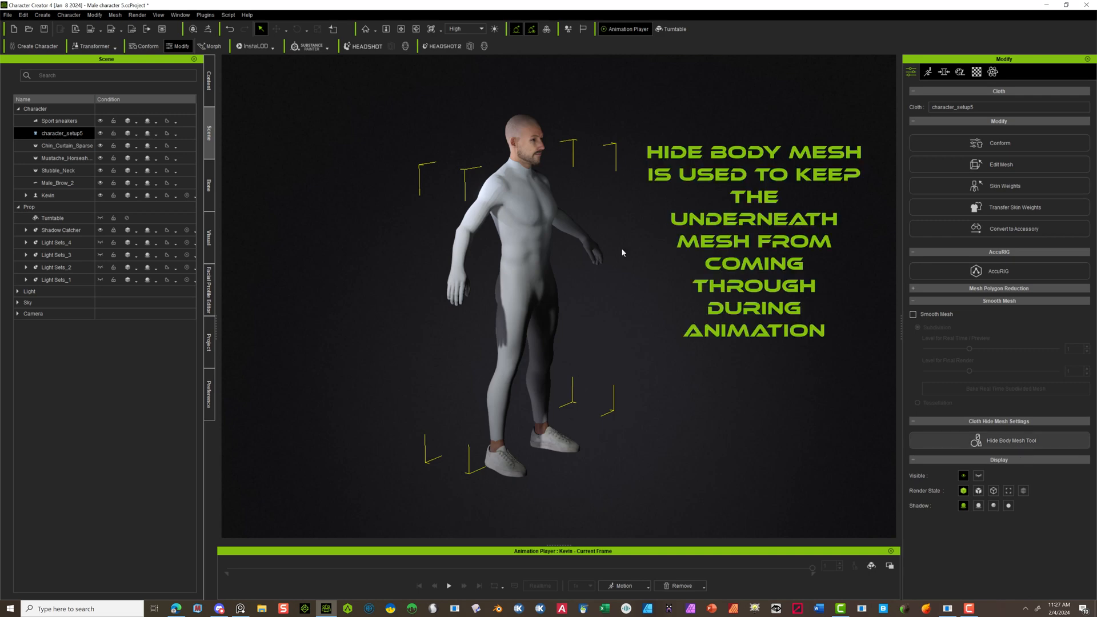
left_click(1010, 440)
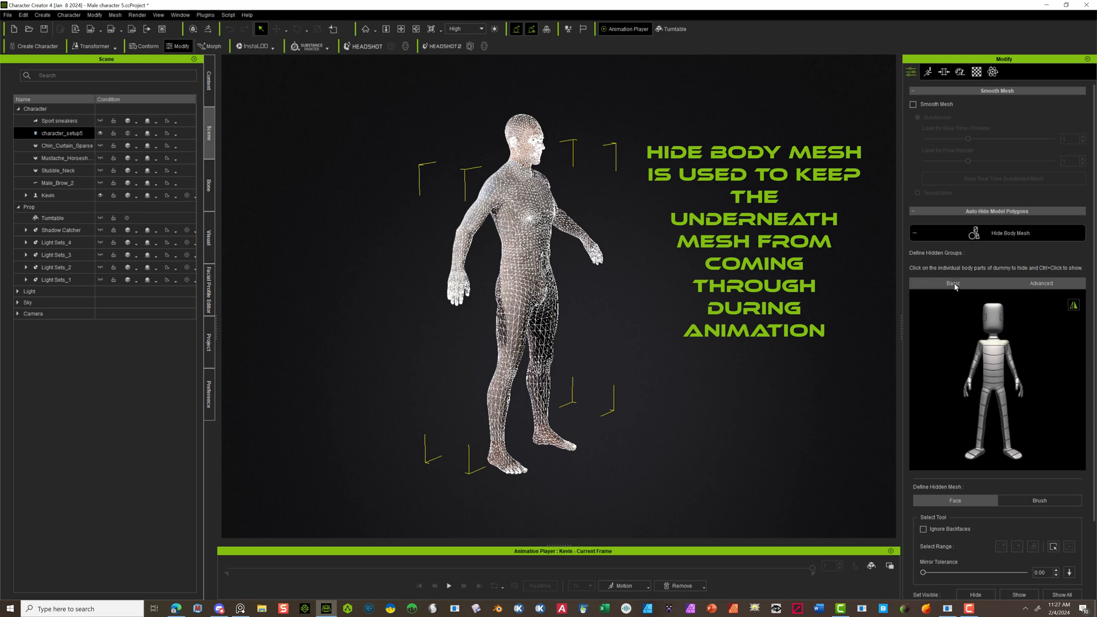
Step: Pick the torso and arm body parts to hide in the Basic tab
left_click(993, 371)
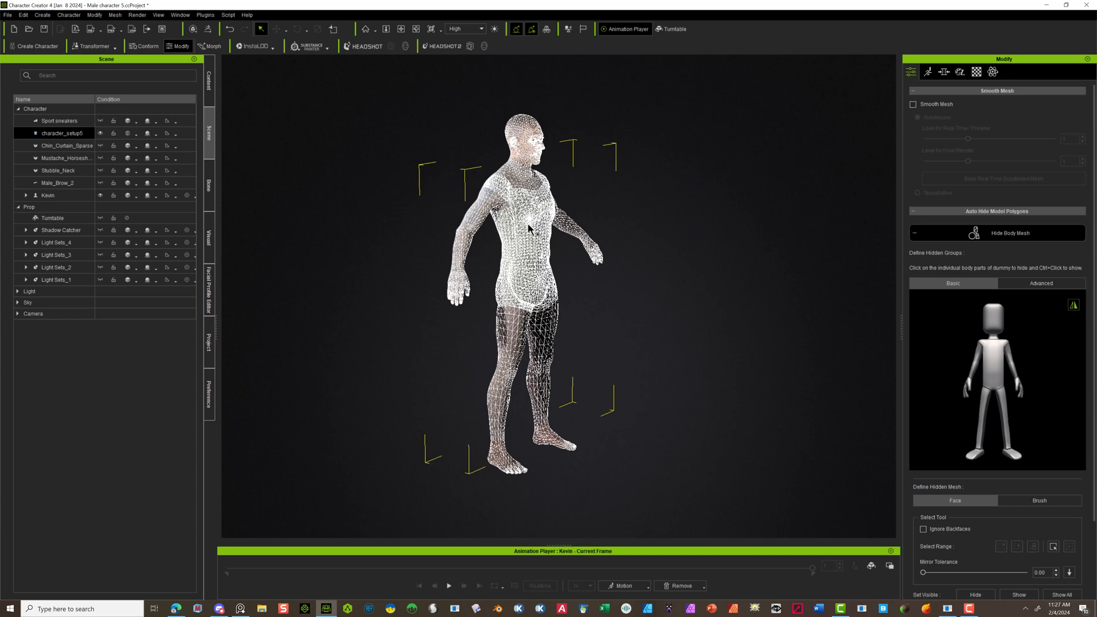
left_click(991, 364)
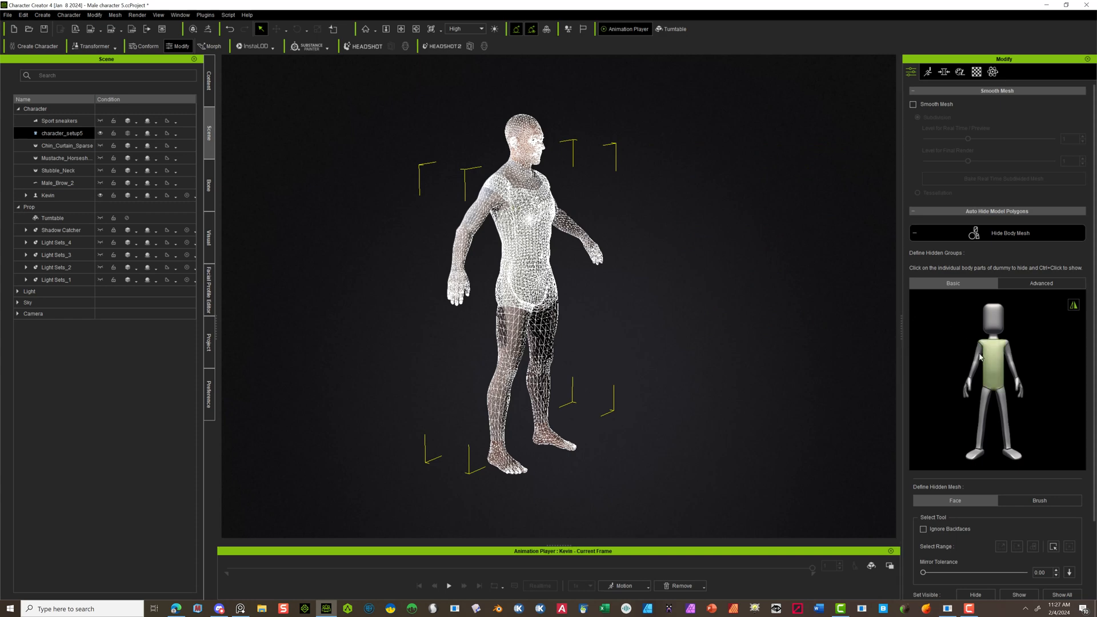
mouse_move(991, 352)
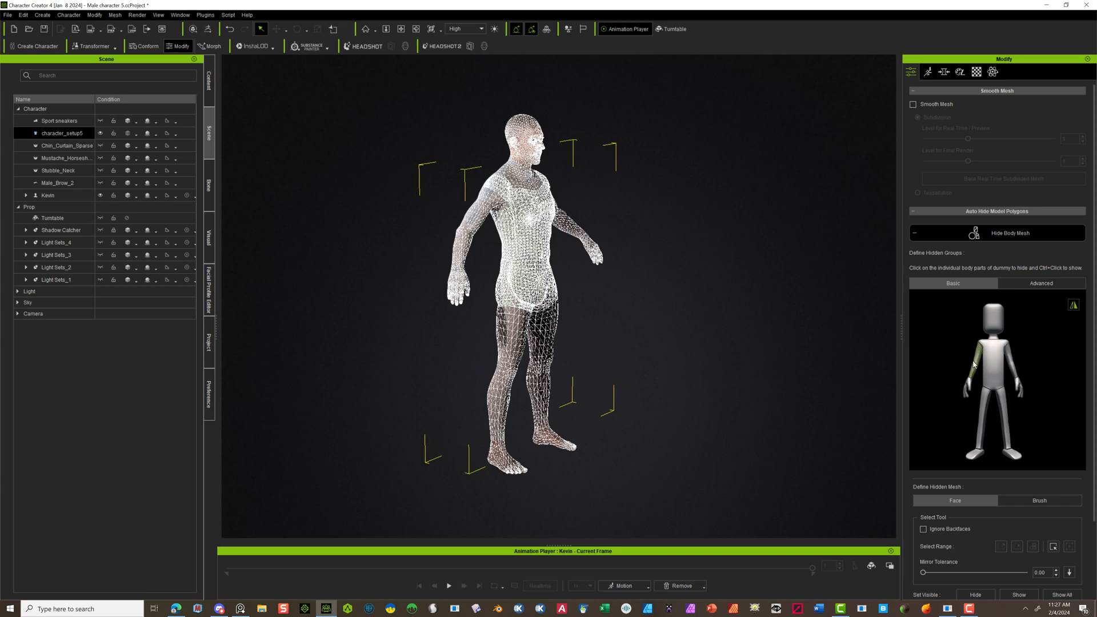
left_click(973, 356)
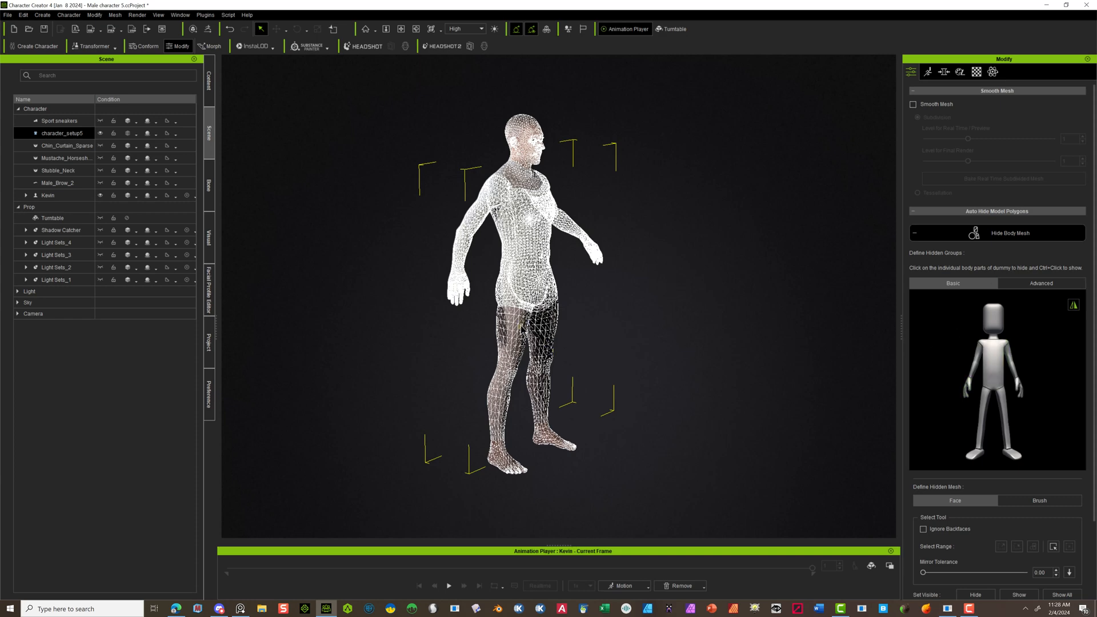
mouse_move(521, 468)
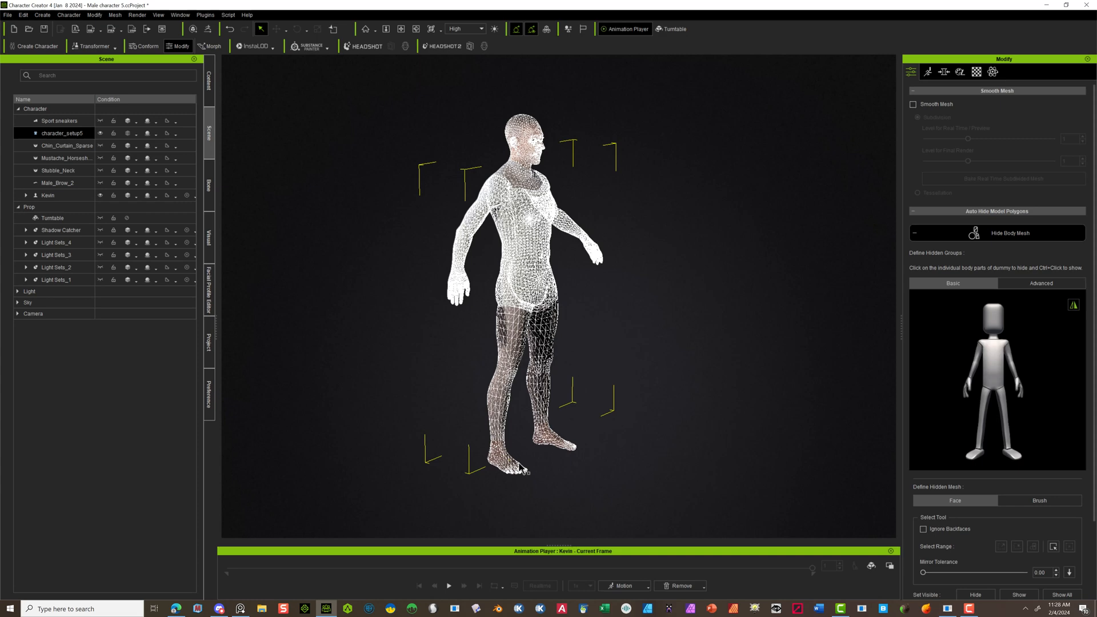
mouse_move(860, 330)
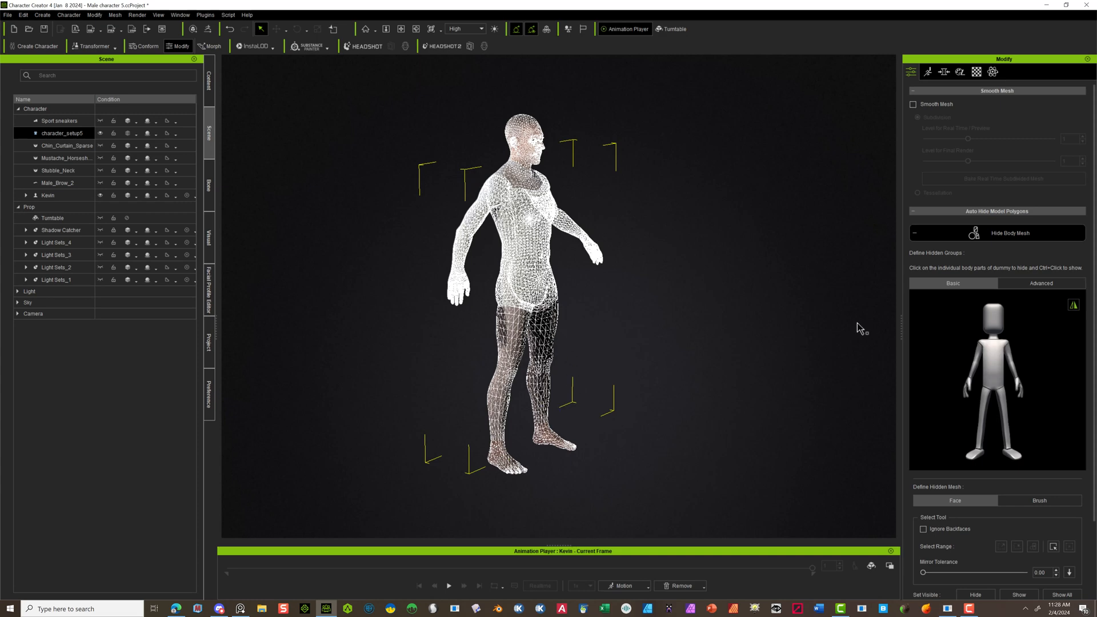
mouse_move(1022, 275)
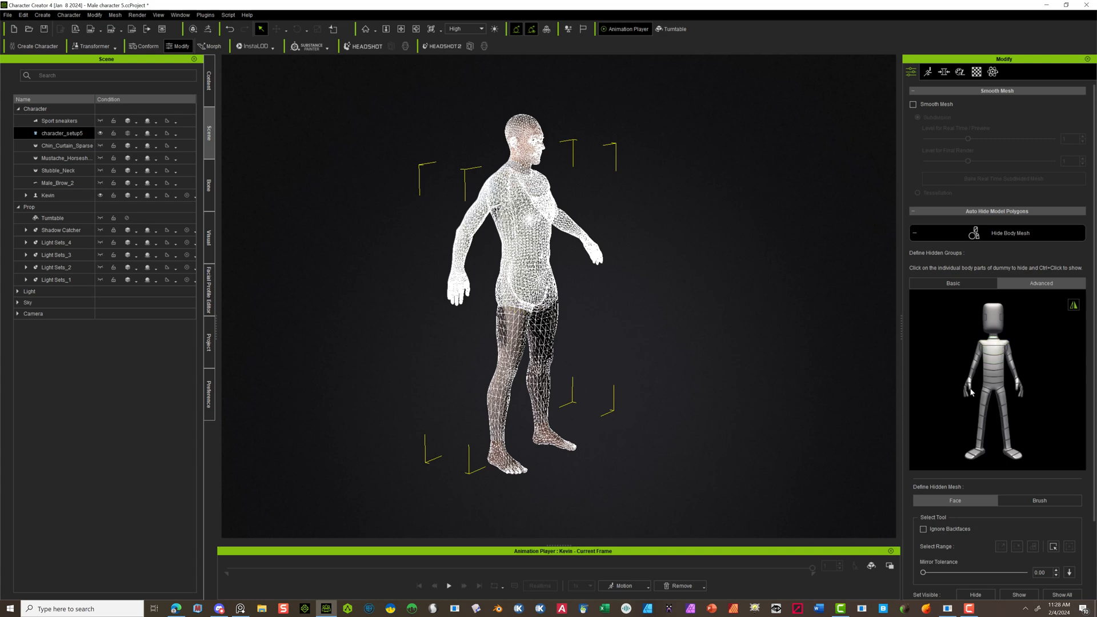
Step: Mark the thighs as hidden and close hide-body-mesh editing
left_click(984, 401)
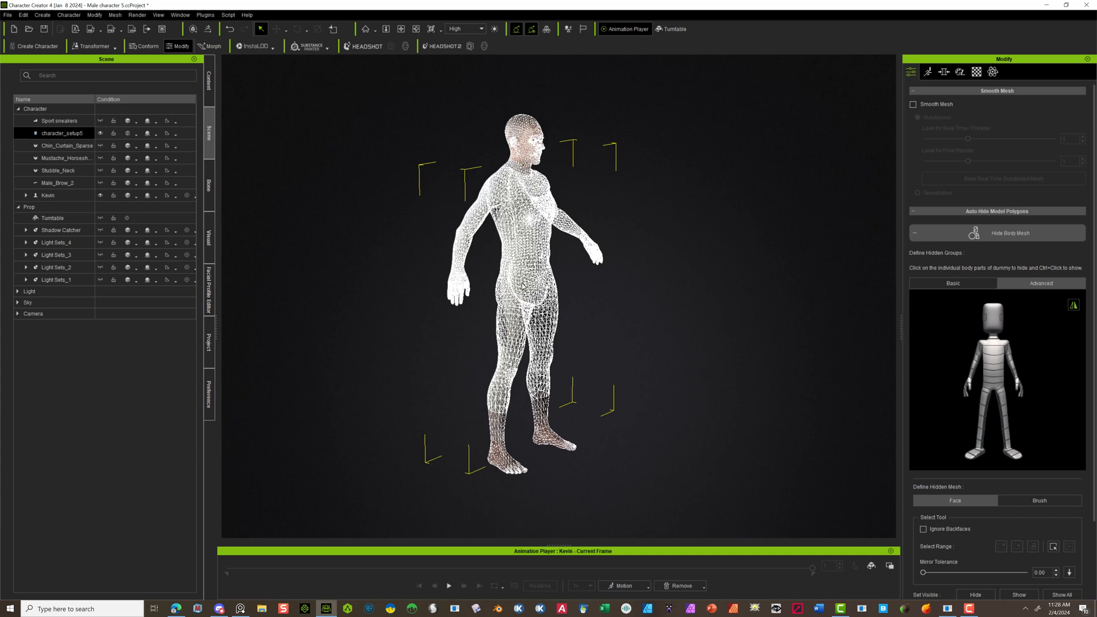
left_click(62, 133)
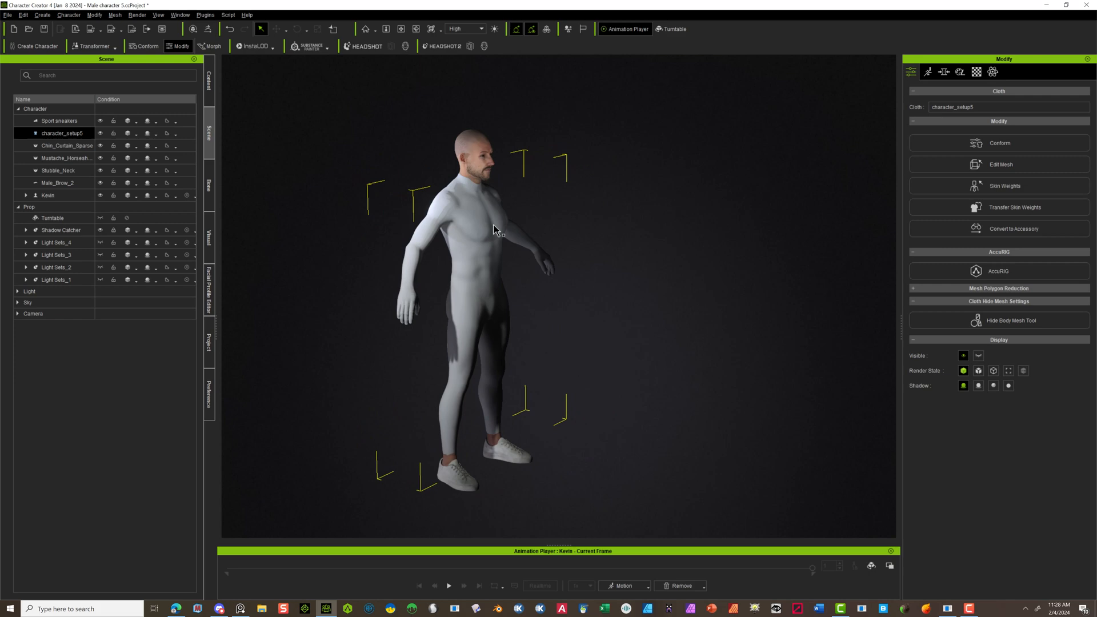
mouse_move(701, 539)
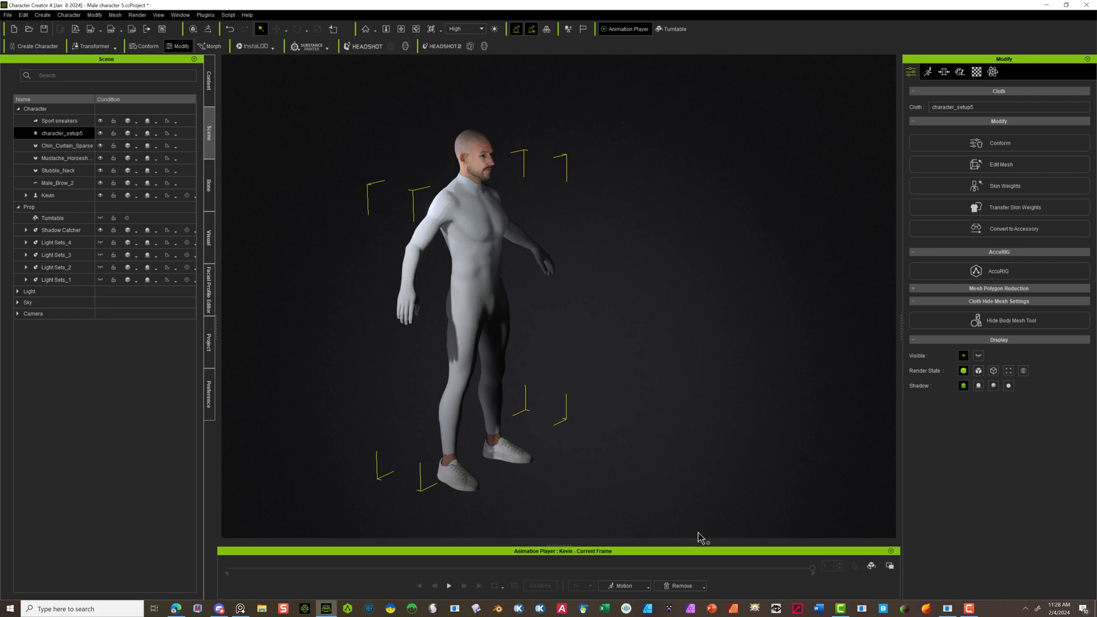
Step: Apply the Walk_M motion to Kevin and play it
left_click(621, 586)
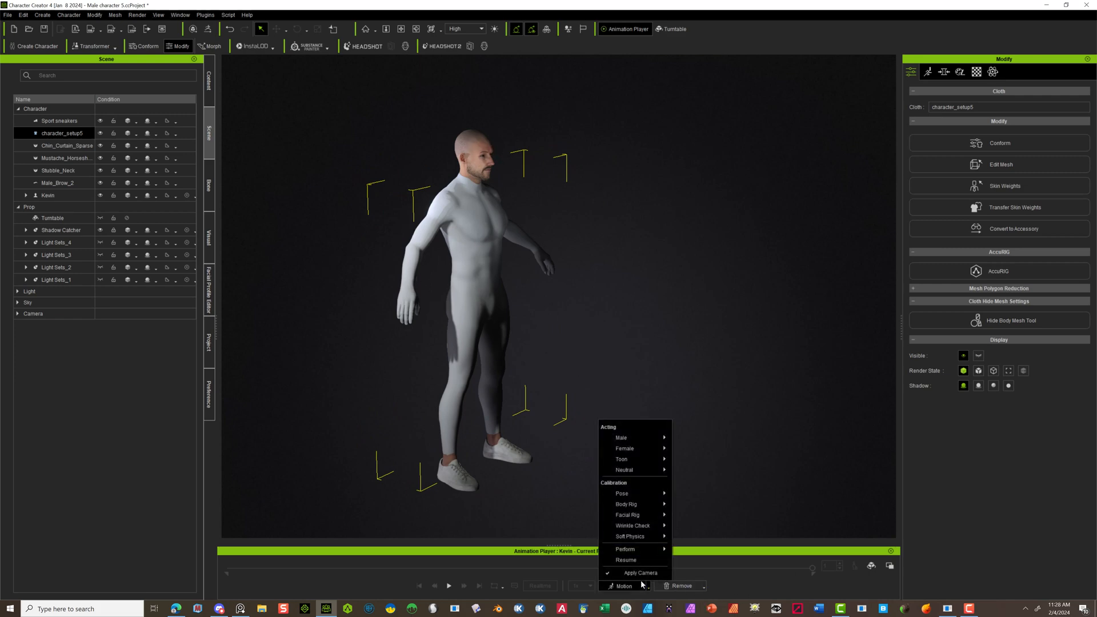
mouse_move(621, 437)
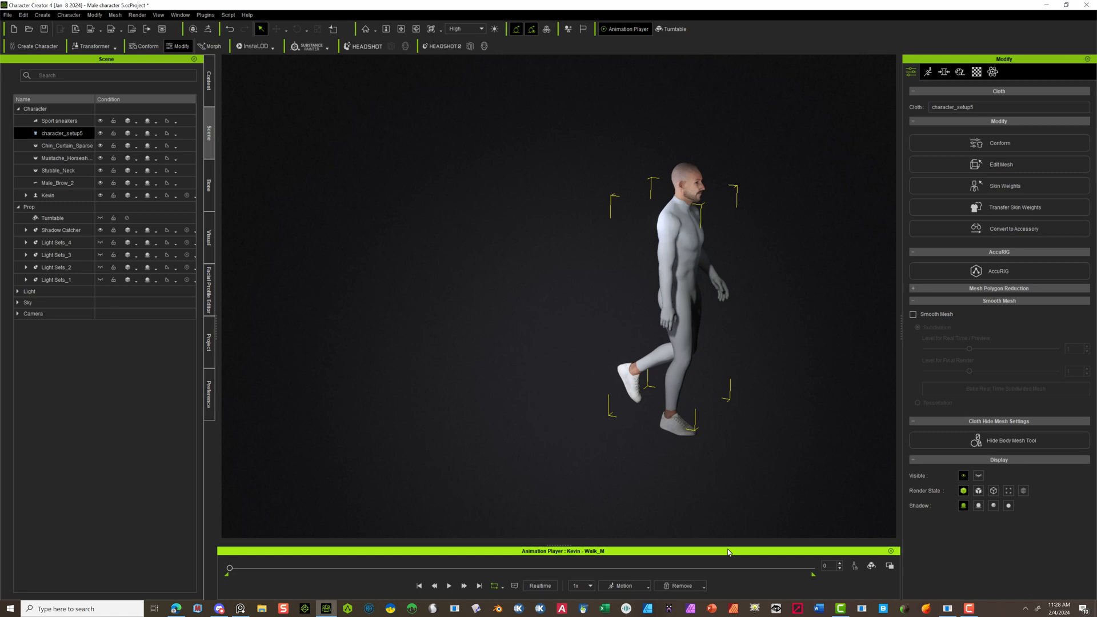
left_click(449, 585)
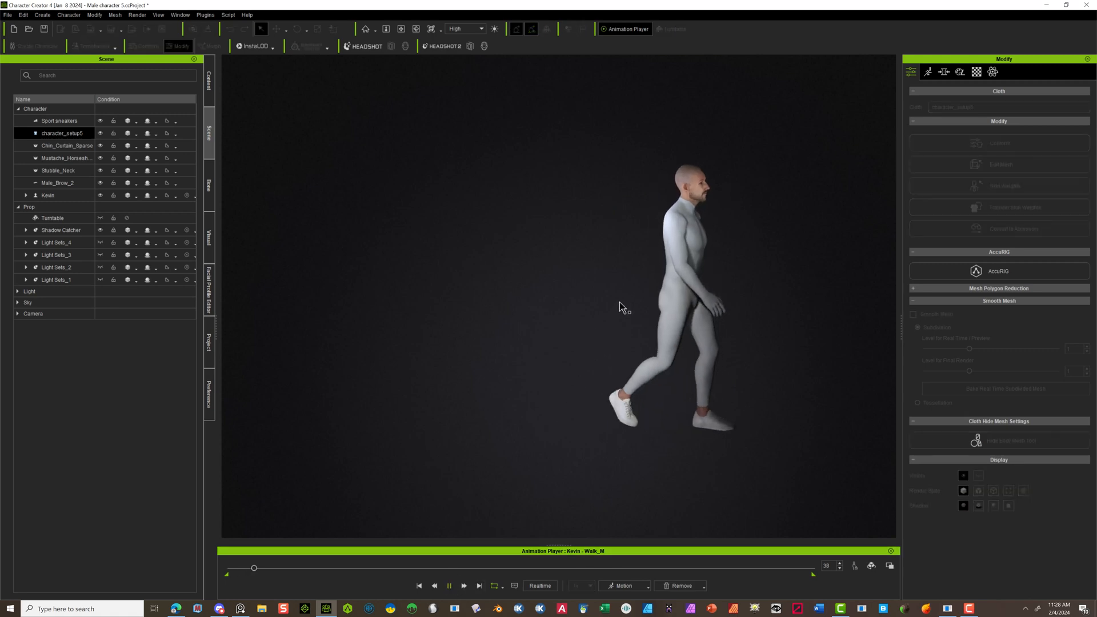